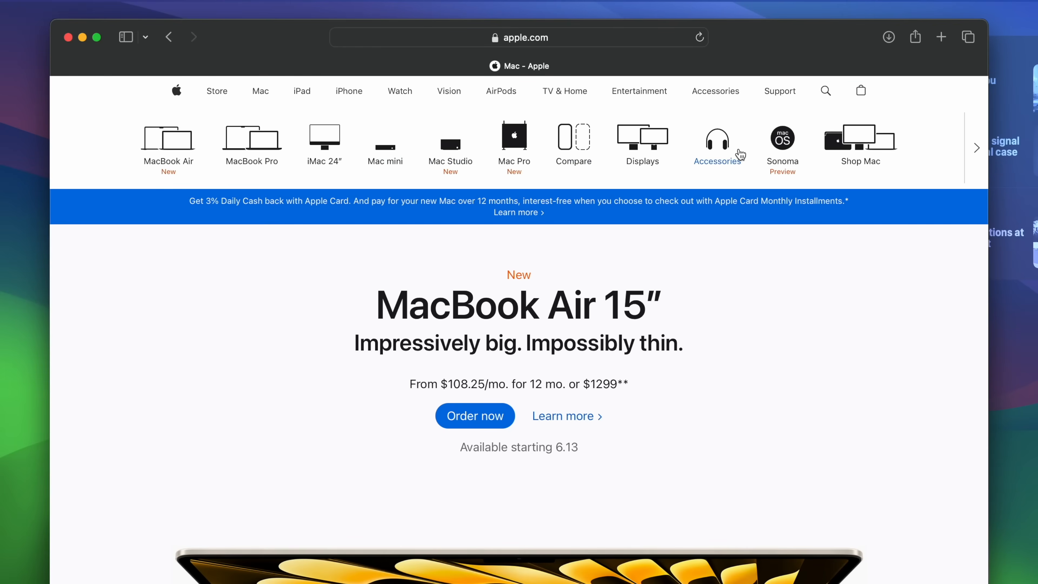
Reach the Screen Savers section of Apple's macOS Sonoma Preview page and select its heading
{"action": "left_click", "coordinate": [782, 141]}
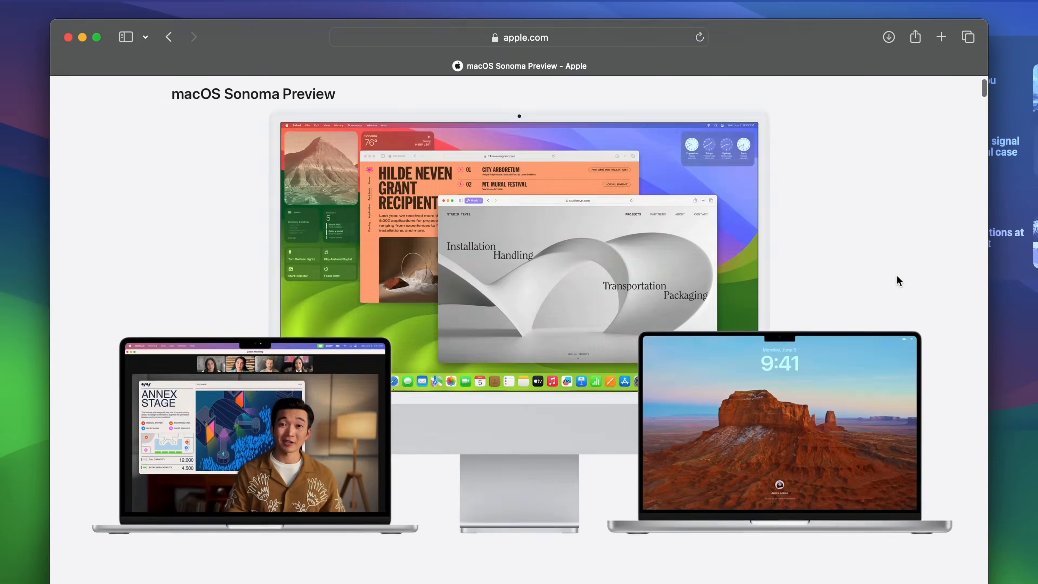
{"action": "scroll", "scroll_direction": "down", "scroll_amount": 3}
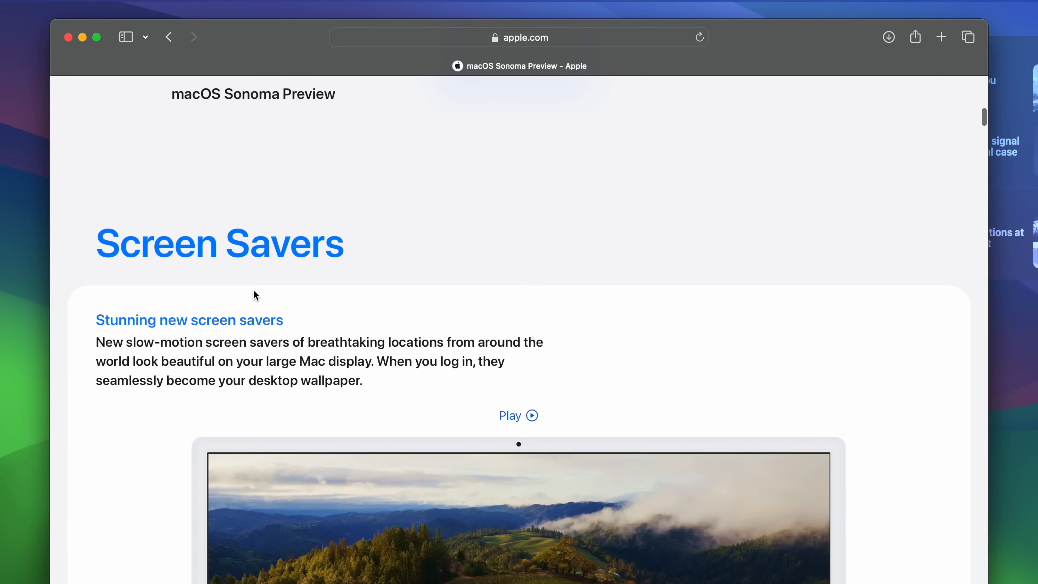
{"action": "double_click", "coordinate": [219, 242]}
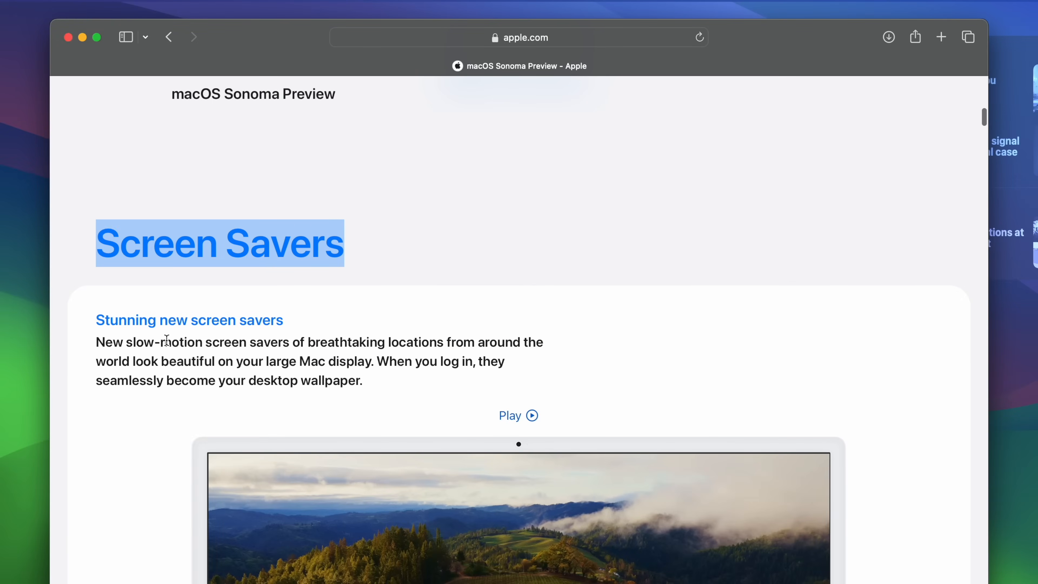
{"action": "left_click", "coordinate": [518, 415]}
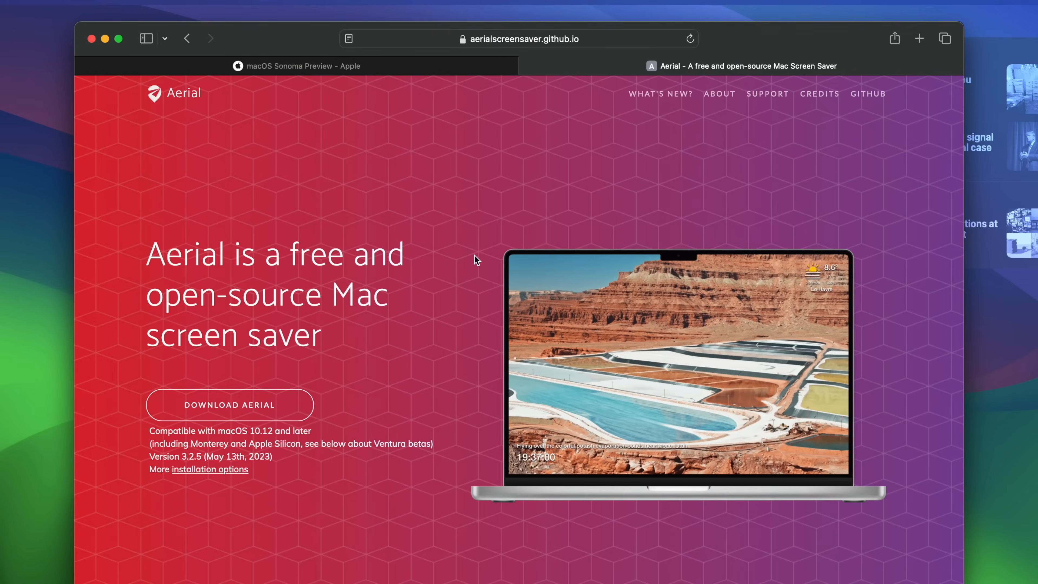
Play the Ventura preview video on the Aerial site, then read down to the Aerial Companion beta section
{"action": "scroll", "scroll_direction": "down", "scroll_amount": 3}
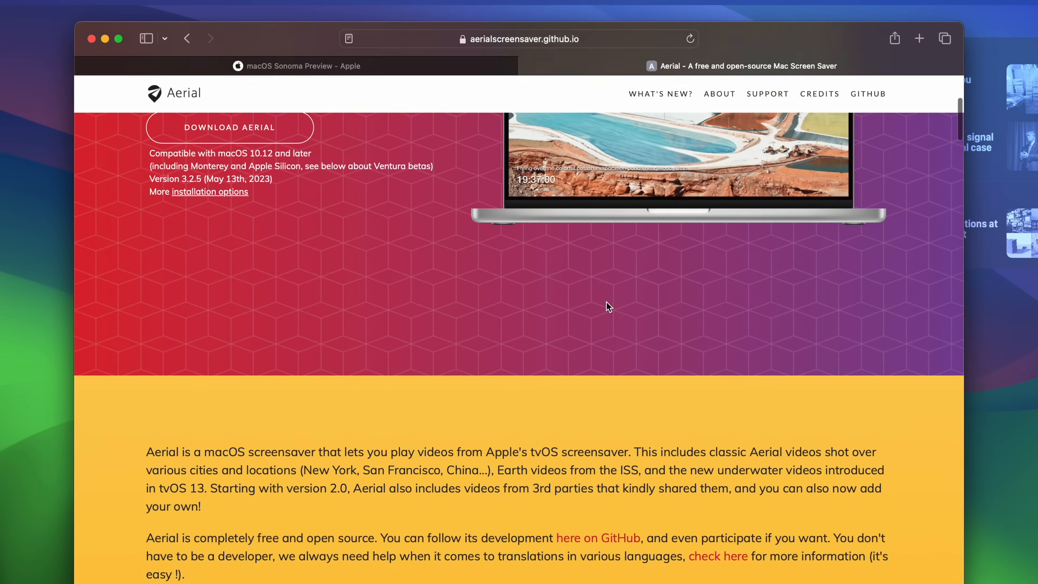
{"action": "scroll", "scroll_direction": "down", "scroll_amount": 3}
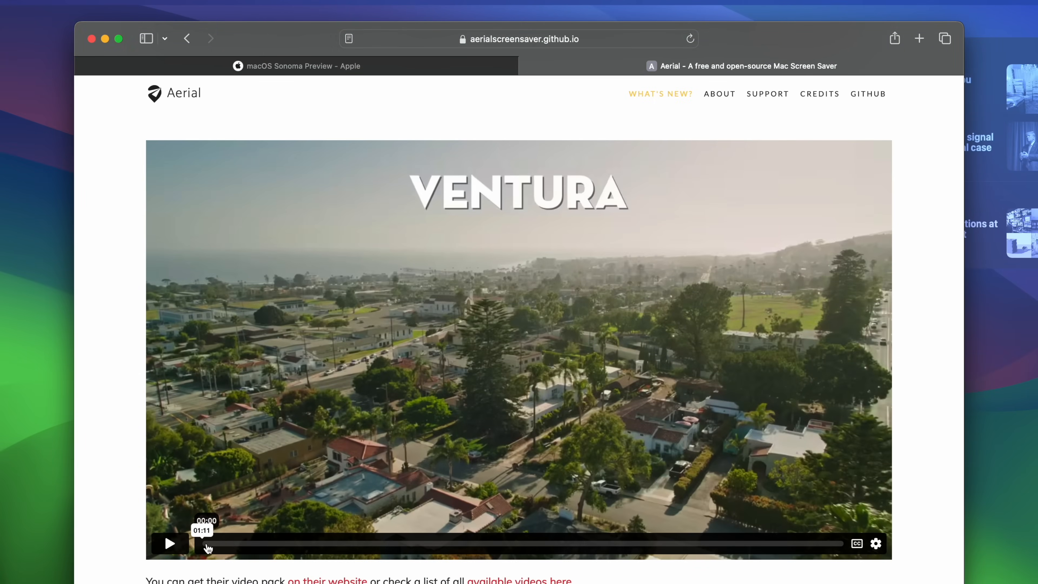
{"action": "left_click", "coordinate": [169, 543]}
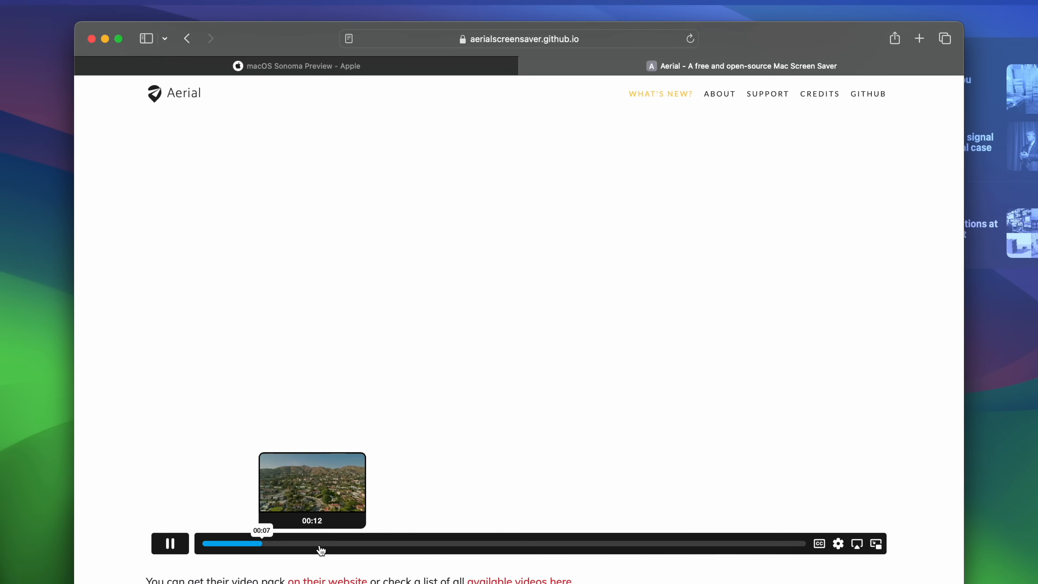
{"action": "scroll", "scroll_direction": "down", "scroll_amount": 3}
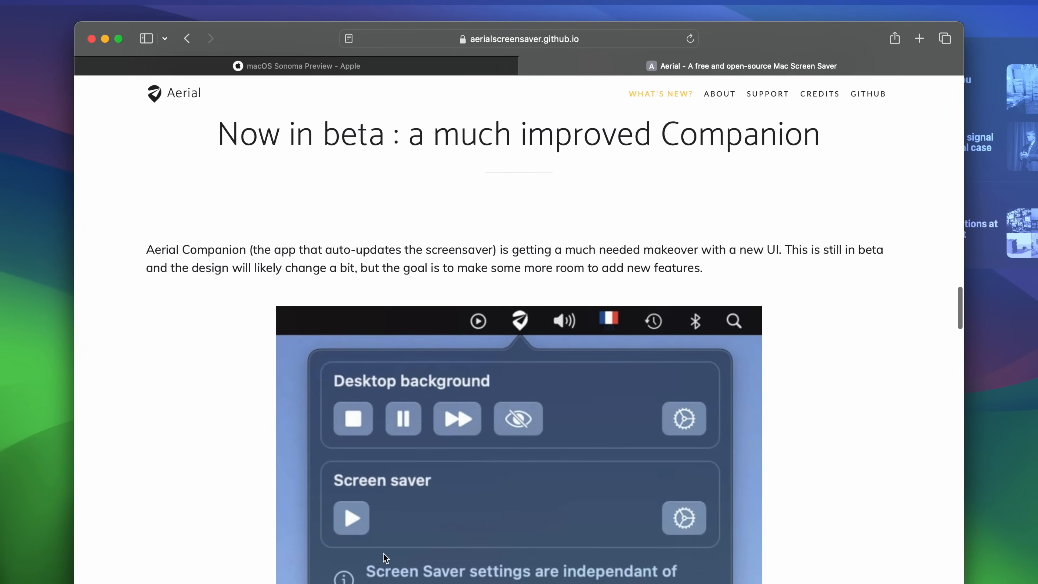
{"action": "scroll", "scroll_direction": "down", "scroll_amount": 3}
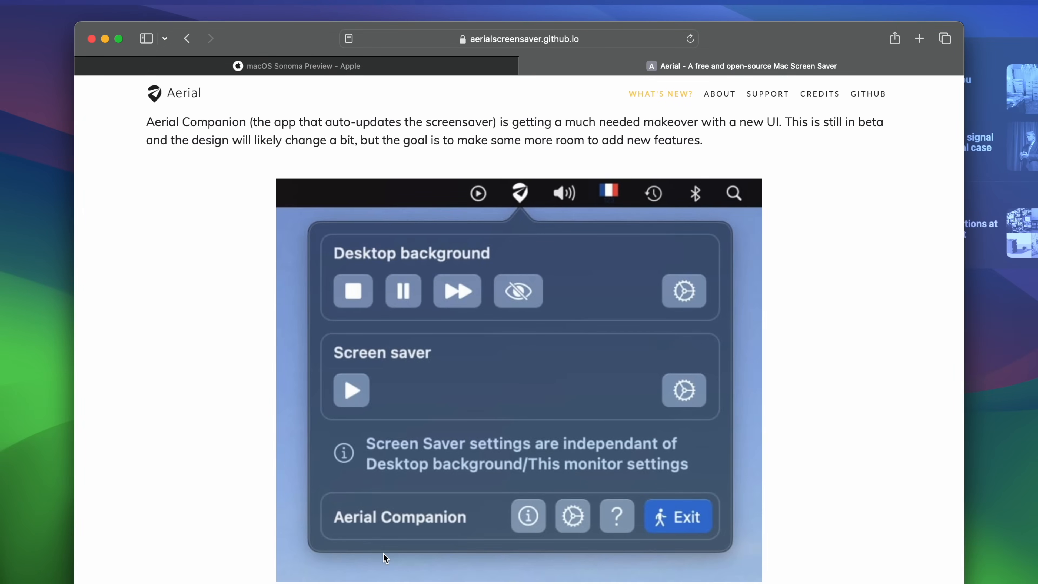
{"action": "scroll", "scroll_direction": "down", "scroll_amount": 3}
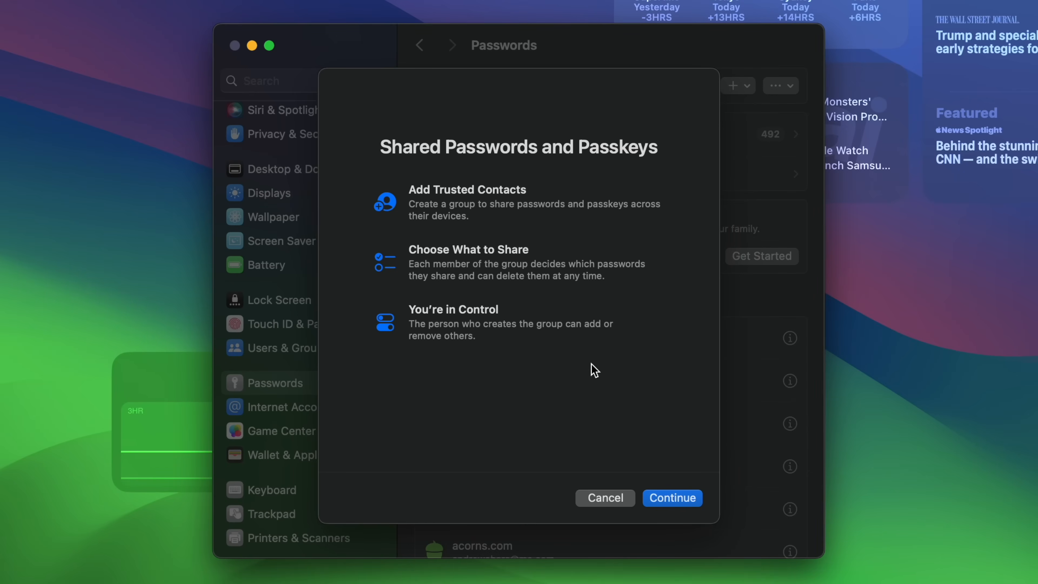
{"action": "mouse_move", "coordinate": [673, 498]}
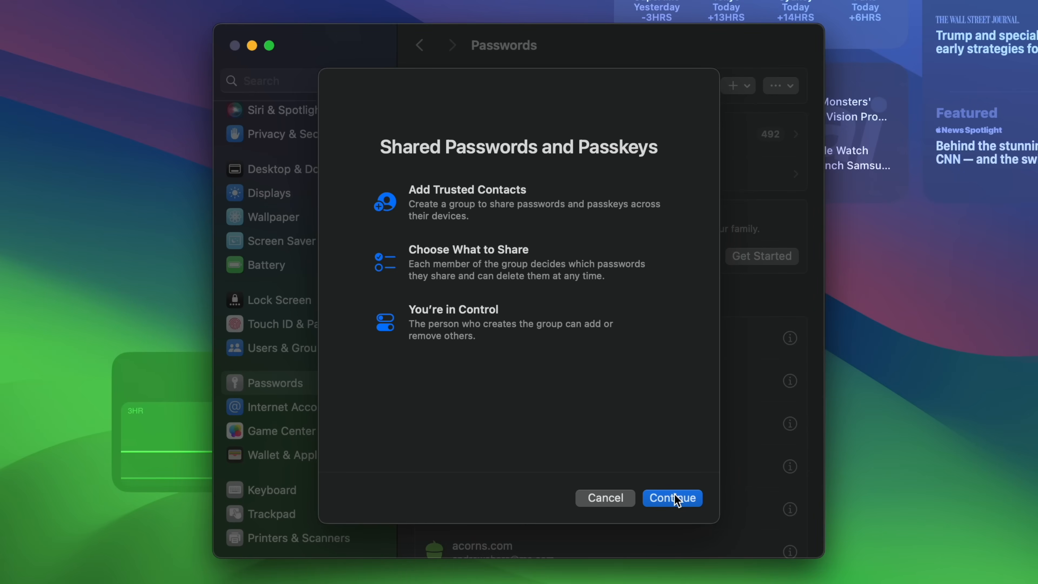
Continue past the Shared Passwords and Passkeys intro to the New Shared Group form
{"action": "left_click", "coordinate": [672, 498]}
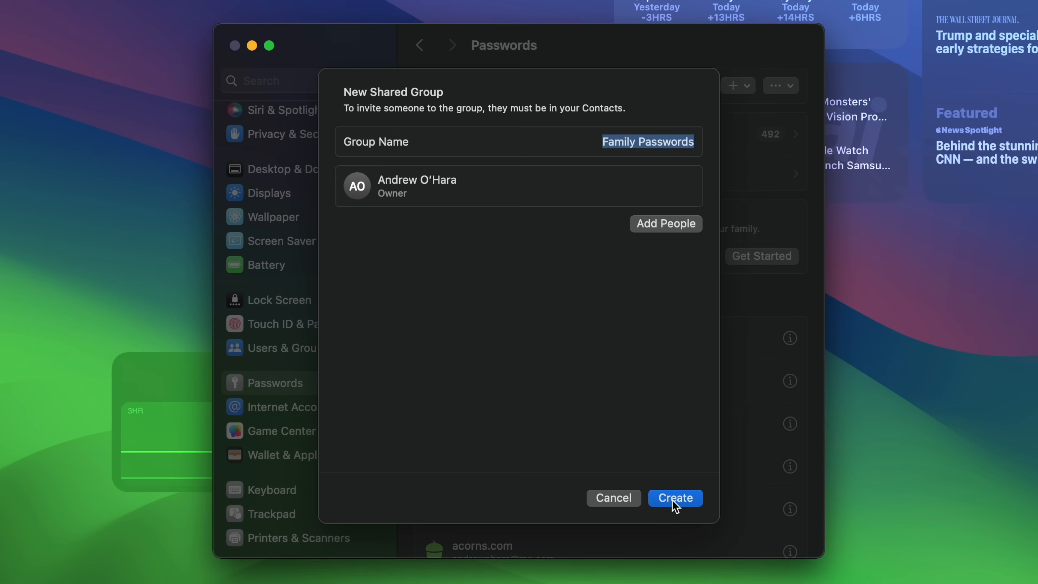
{"action": "mouse_move", "coordinate": [675, 238]}
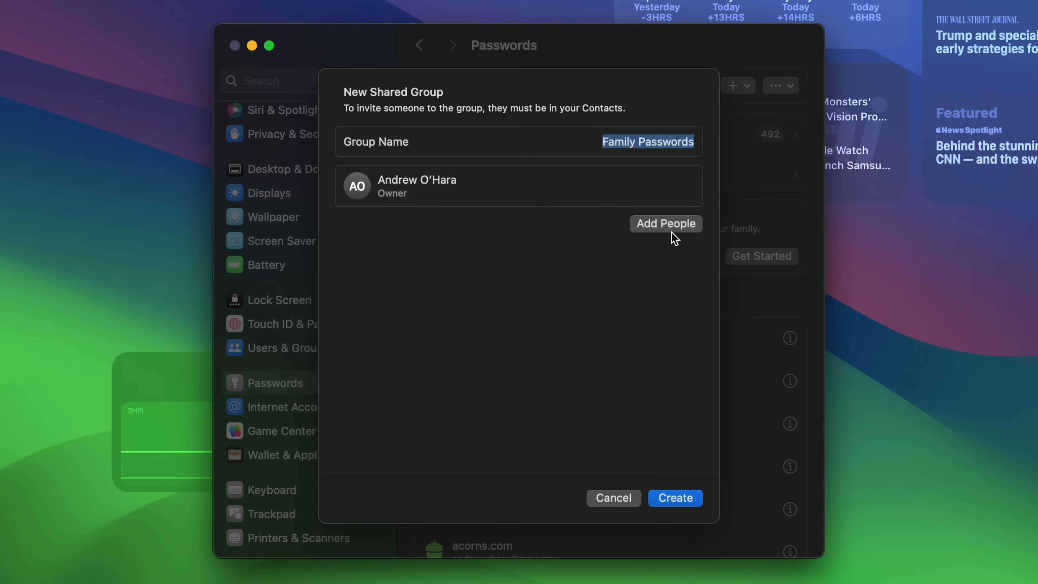
{"action": "mouse_move", "coordinate": [674, 492]}
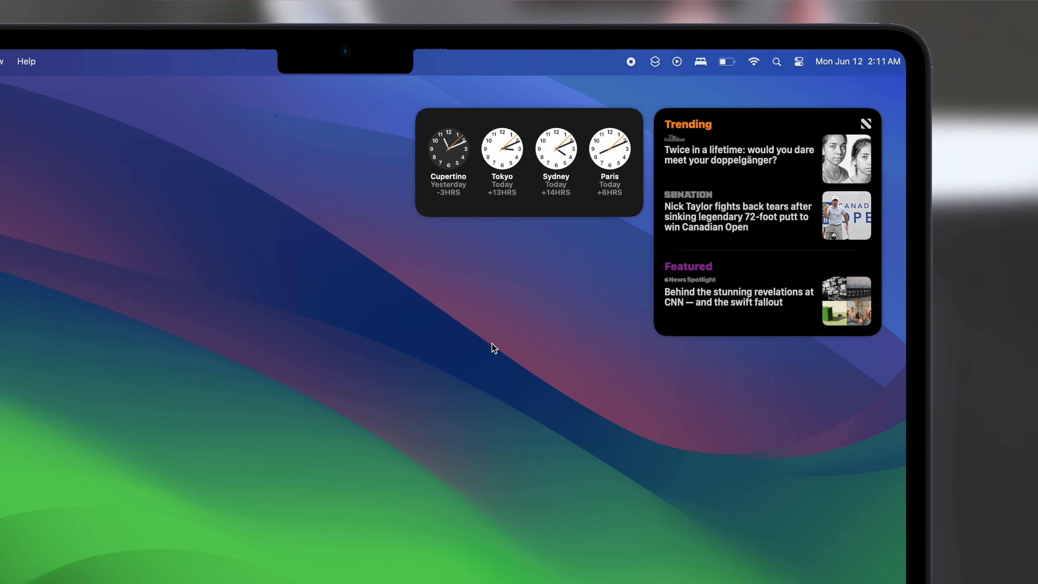
{"action": "mouse_move", "coordinate": [449, 451]}
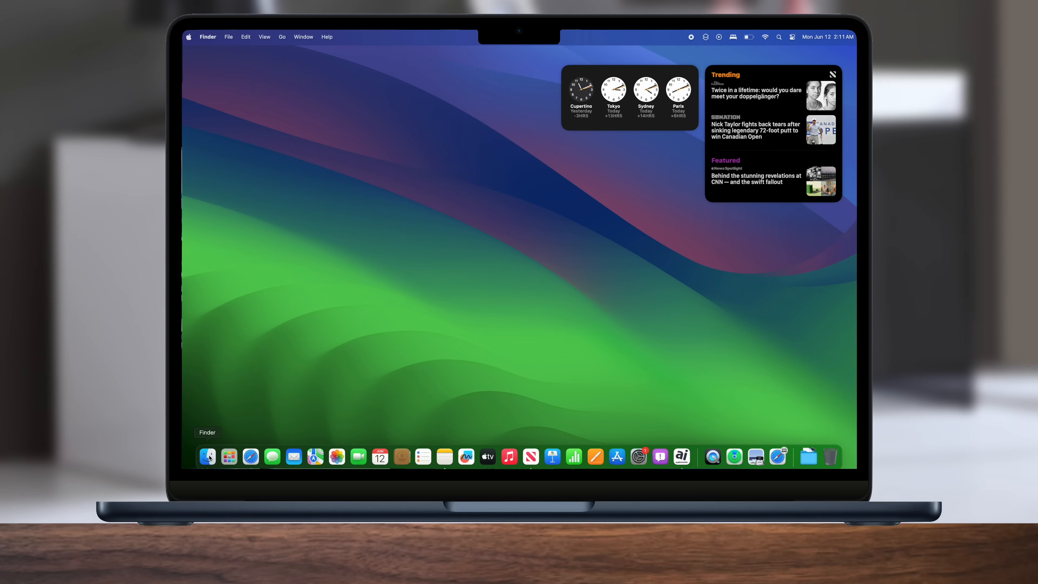
{"action": "left_click", "coordinate": [207, 457]}
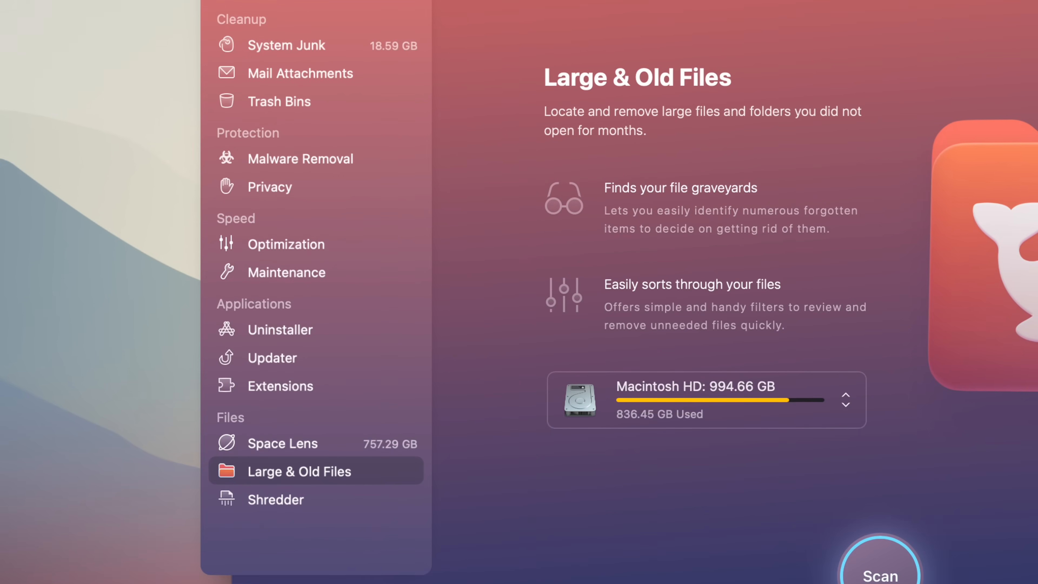
Browse Malware Removal, Maintenance and Extensions in CleanMyMac X and view the Speed Up Mail task details
{"action": "left_click", "coordinate": [213, 162]}
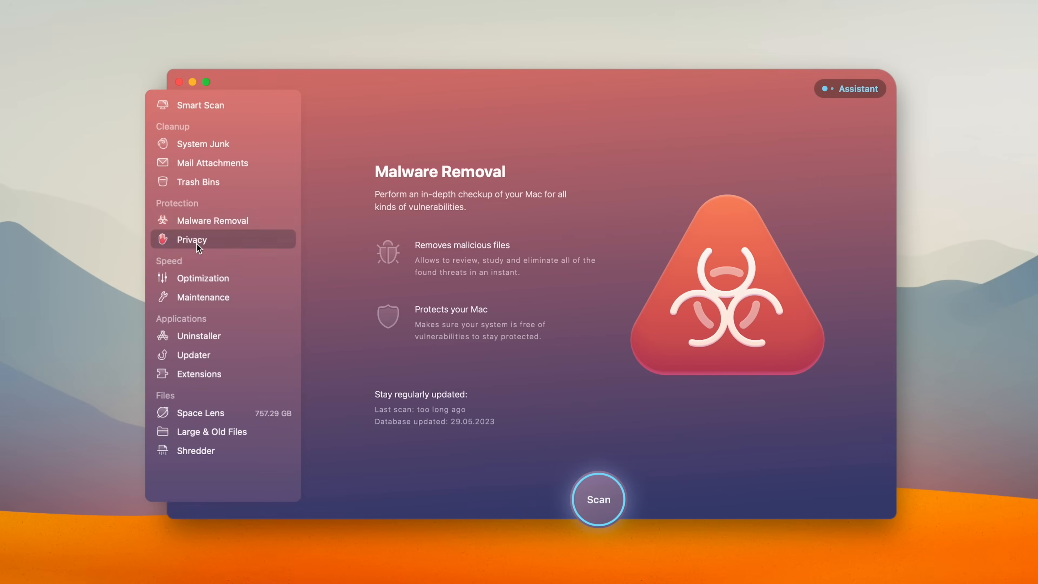
{"action": "left_click", "coordinate": [203, 297]}
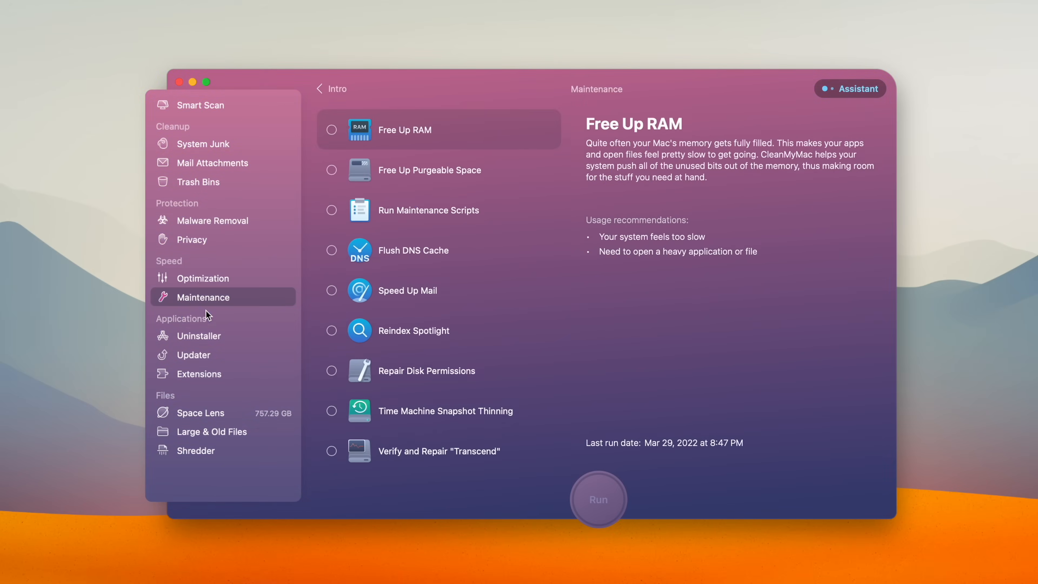
{"action": "left_click", "coordinate": [199, 374]}
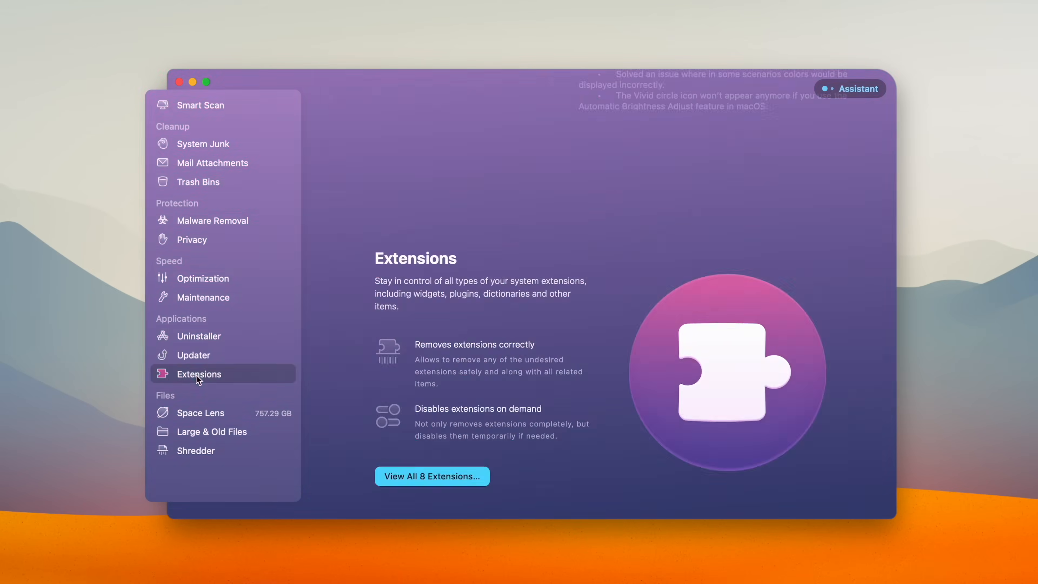
{"action": "left_click", "coordinate": [196, 451]}
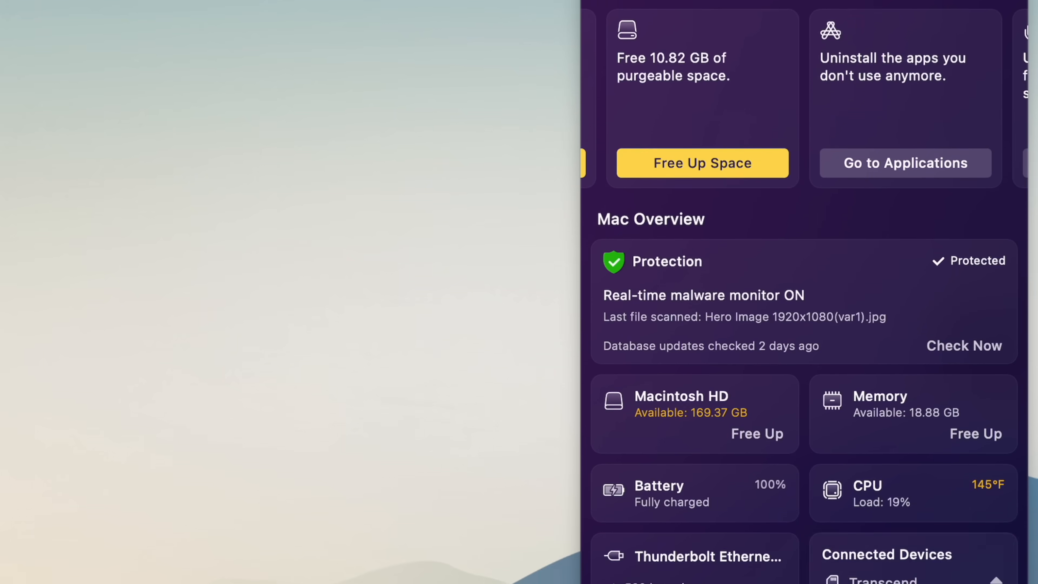
{"action": "scroll", "scroll_direction": "down", "scroll_amount": 3}
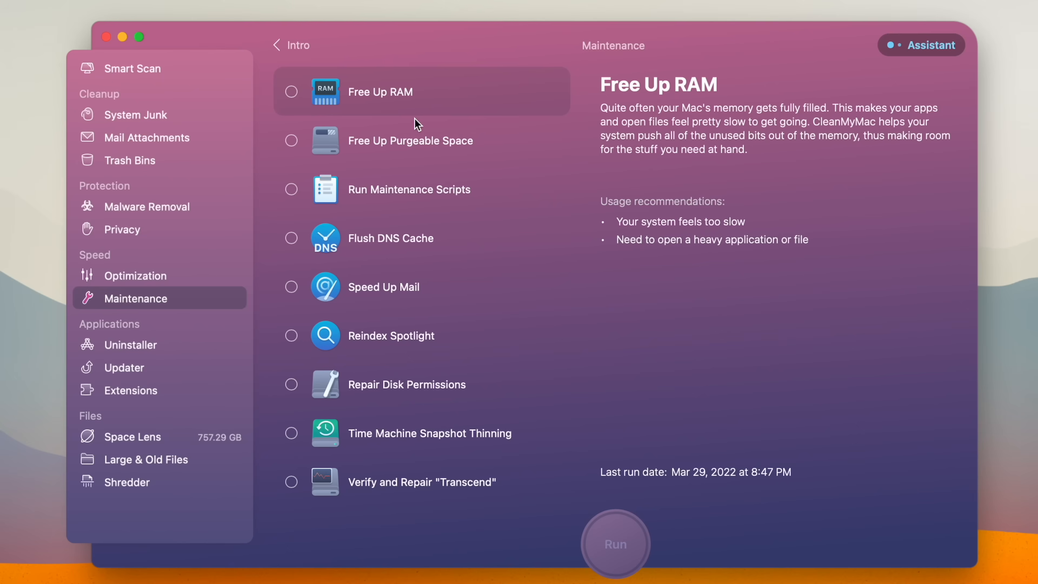
{"action": "left_click", "coordinate": [409, 189]}
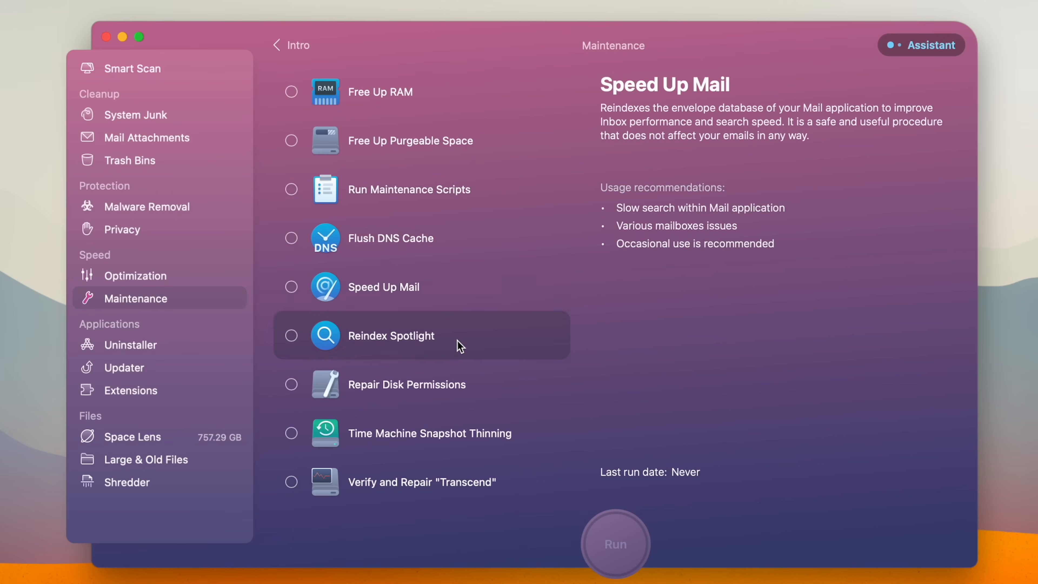
Bring up the System Junk scan results showing 15.28 GB ready to clean
{"action": "left_click", "coordinate": [135, 114]}
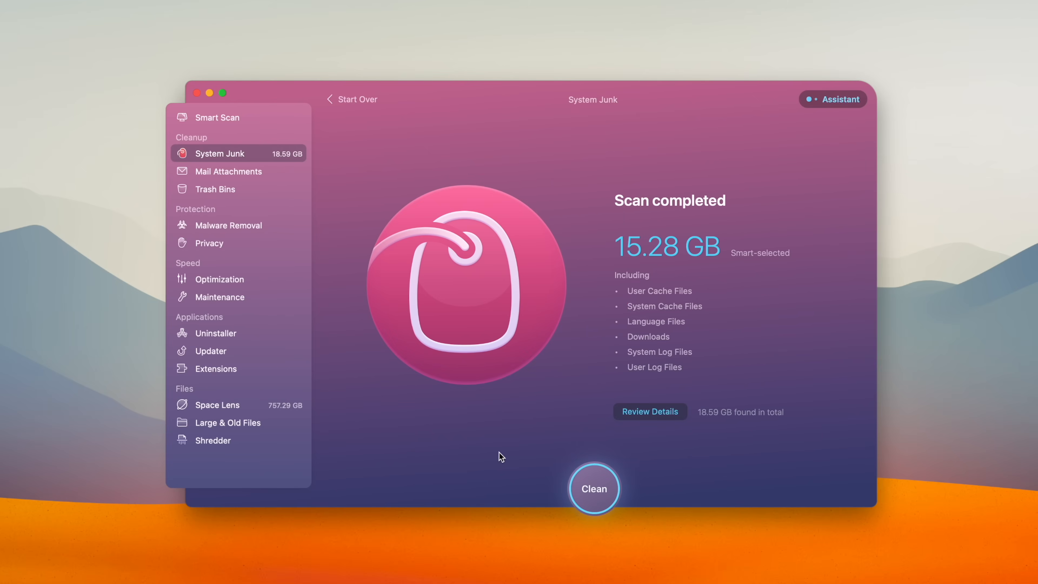
{"action": "left_click", "coordinate": [217, 118]}
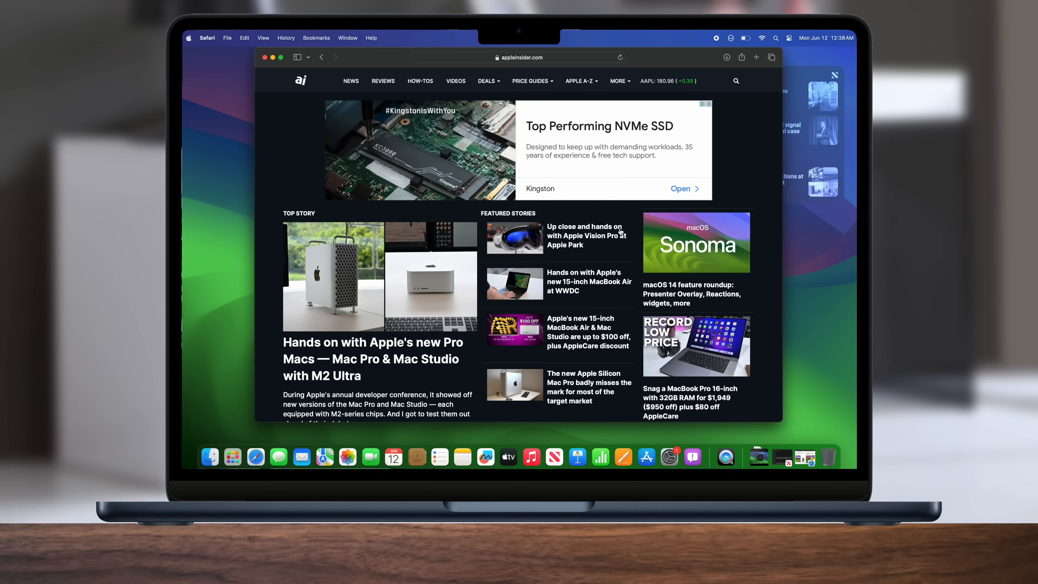
Bring up Safari's share menu for the AppleInsider homepage
{"action": "scroll", "scroll_direction": "down", "scroll_amount": 3}
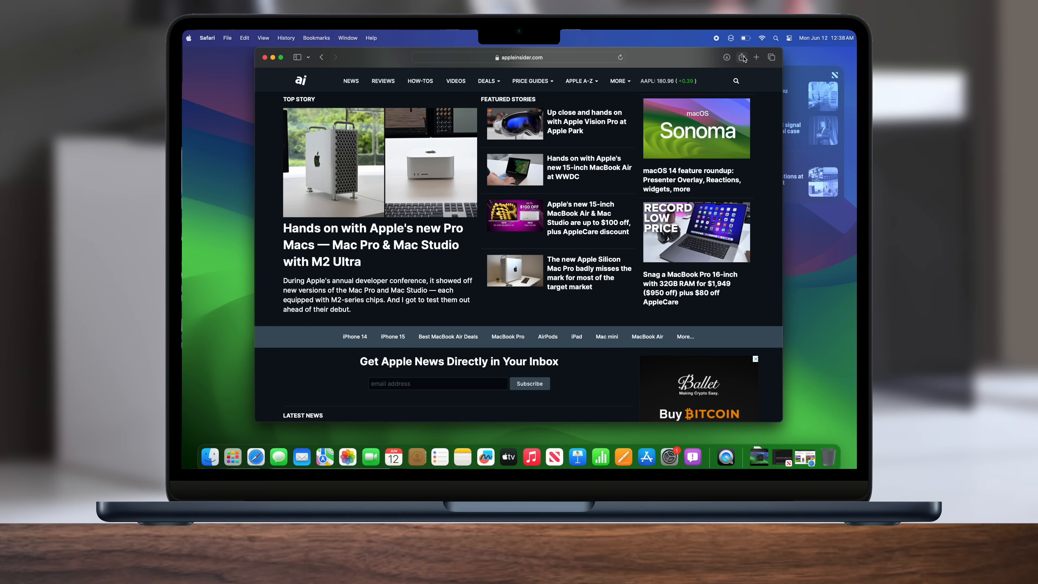
{"action": "left_click", "coordinate": [742, 57]}
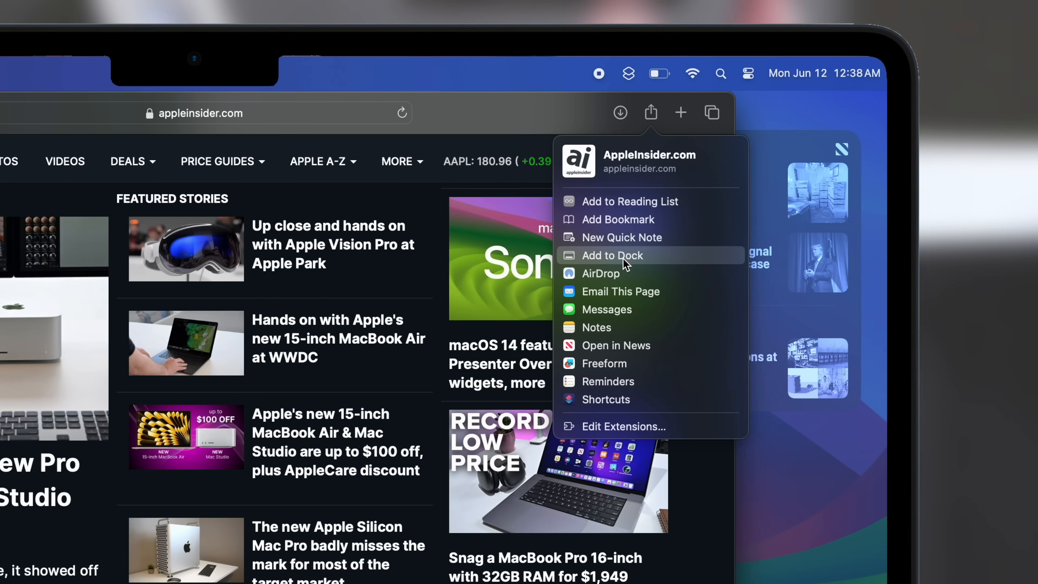
Add AppleInsider to the Dock as a web app, renaming it with 'Ap' before confirming
{"action": "left_click", "coordinate": [611, 256]}
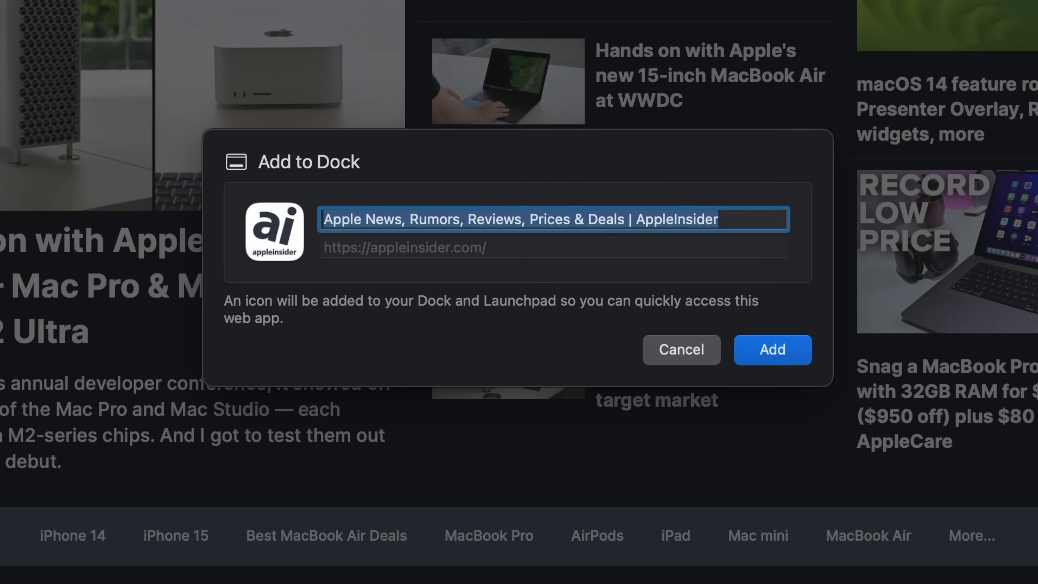
{"action": "type", "text": "Ap"}
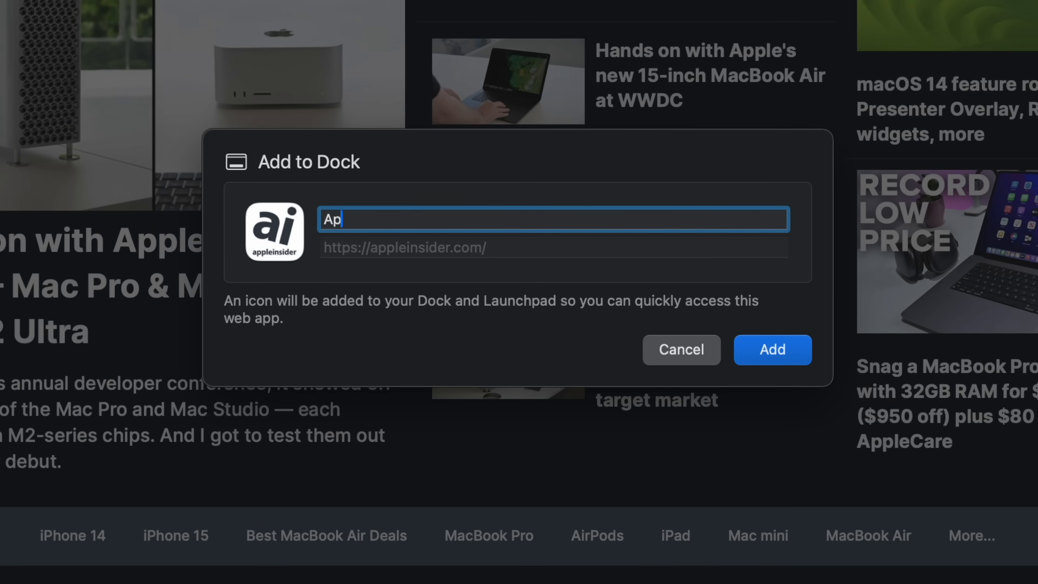
{"action": "left_click", "coordinate": [680, 350]}
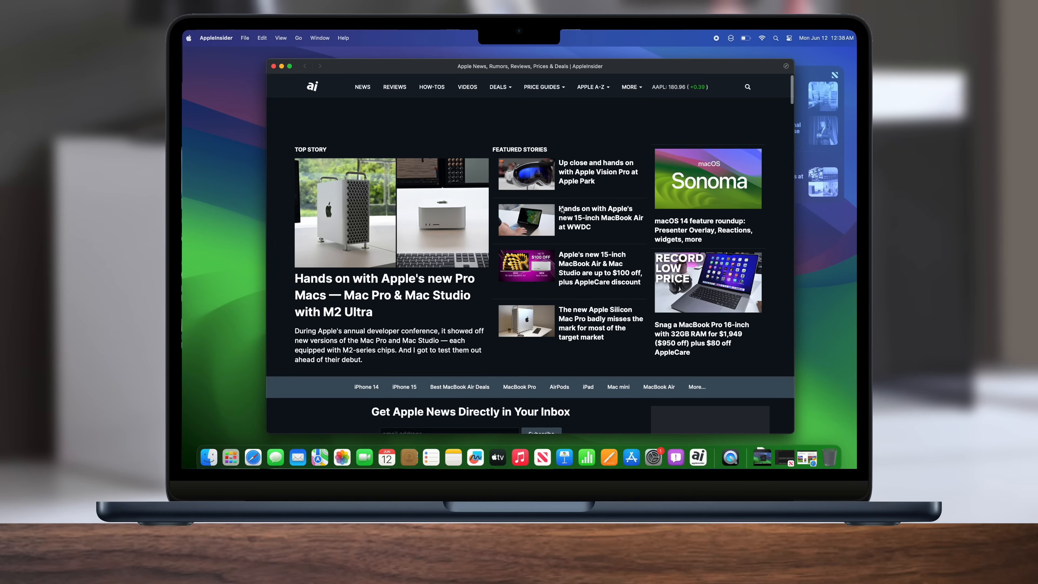
Go to the Videos page in the AppleInsider web app, then reach for the menu bar camera icon
{"action": "scroll", "scroll_direction": "down", "scroll_amount": 3}
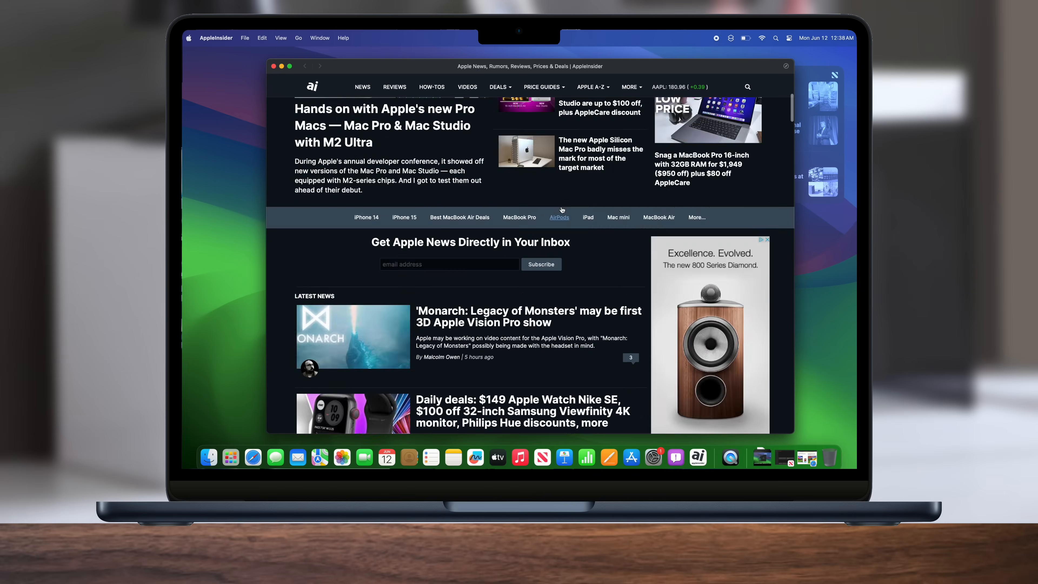
{"action": "scroll", "scroll_direction": "up", "scroll_amount": 3}
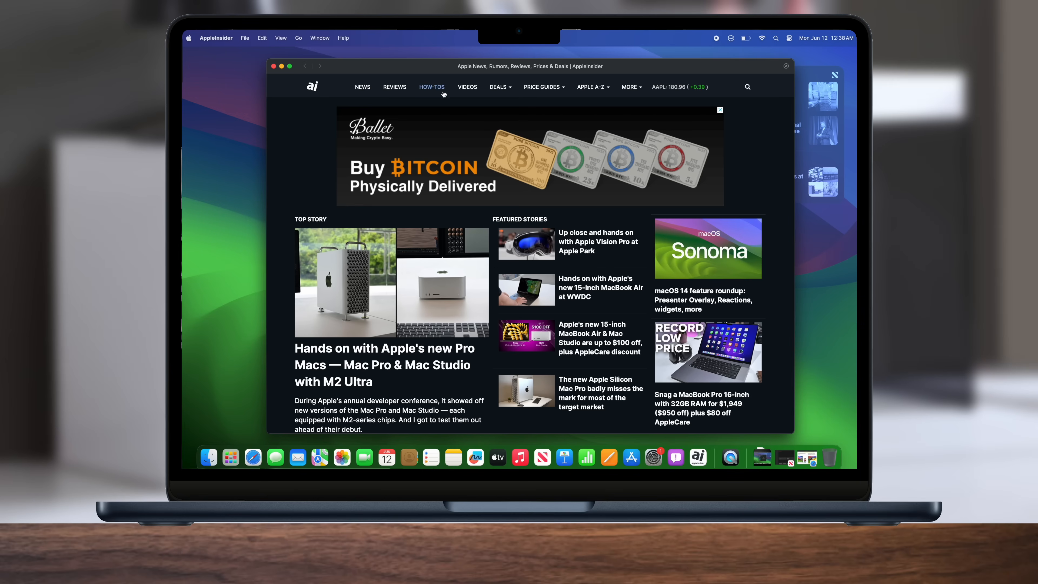
{"action": "left_click", "coordinate": [467, 86]}
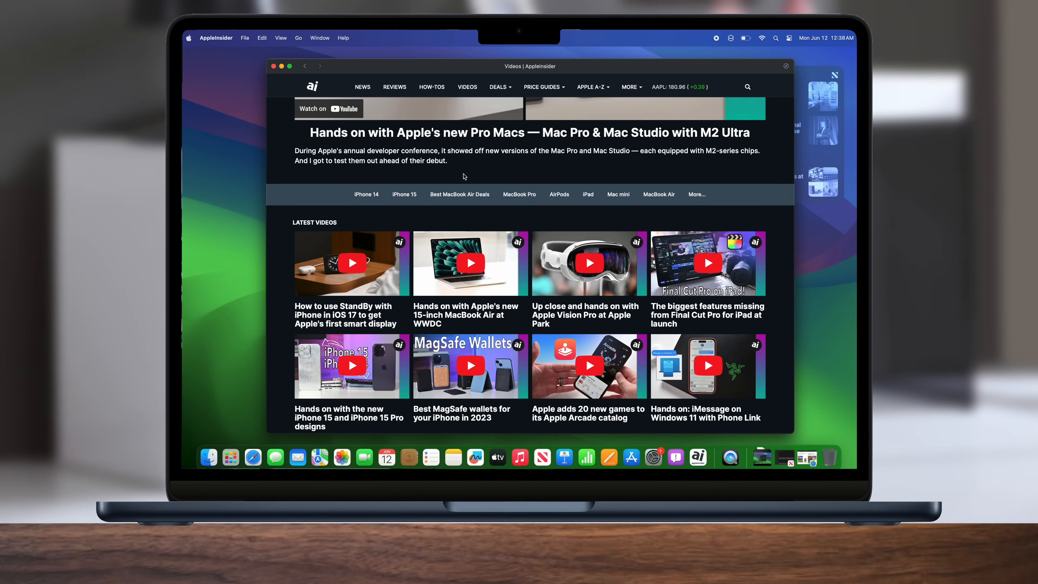
{"action": "left_click", "coordinate": [724, 14]}
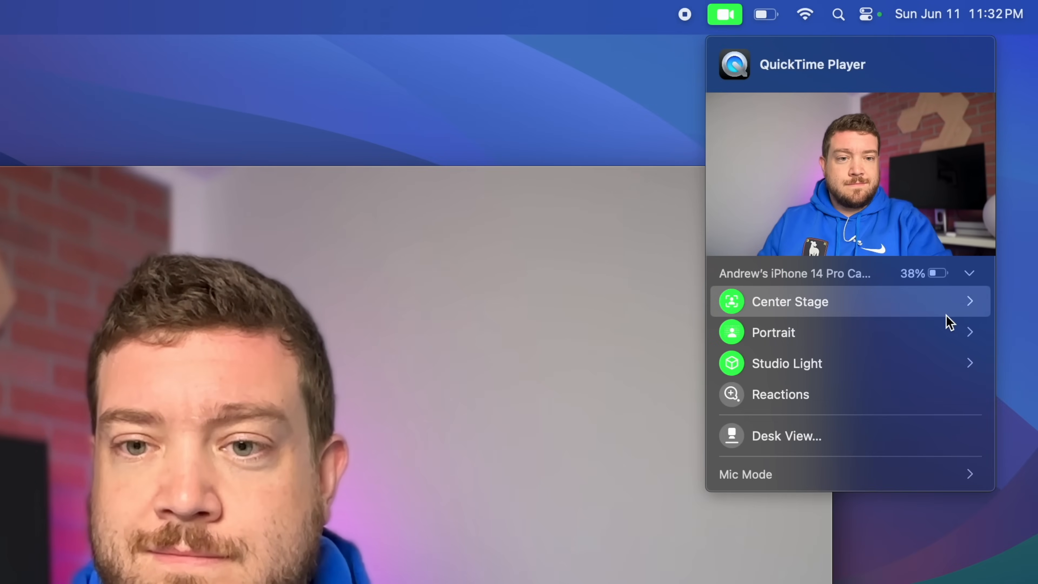
Enable Center Stage, Portrait and Reactions for the iPhone camera feed from the video effects menu
{"action": "left_click", "coordinate": [790, 301]}
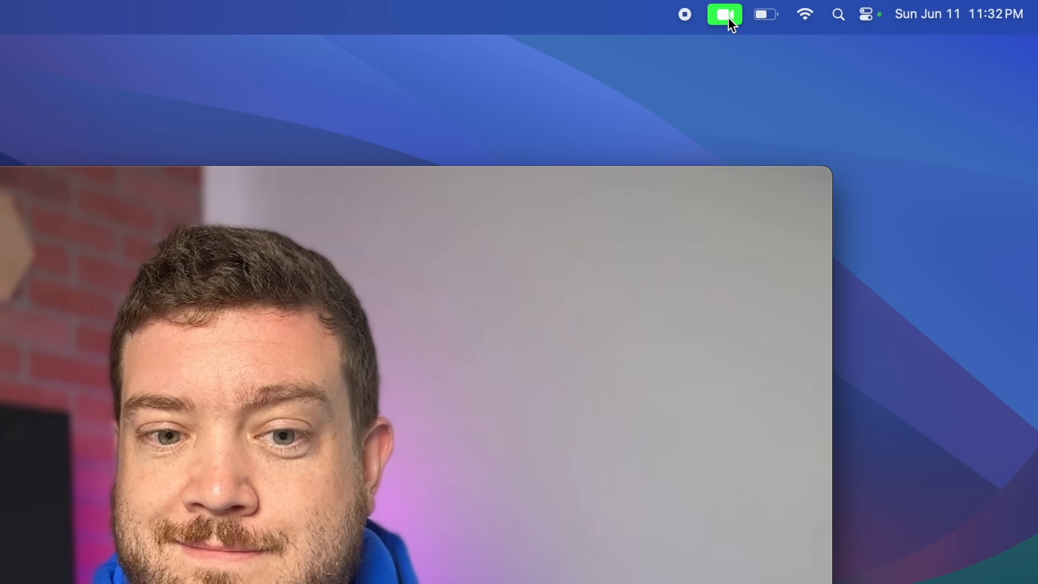
{"action": "left_click", "coordinate": [724, 14]}
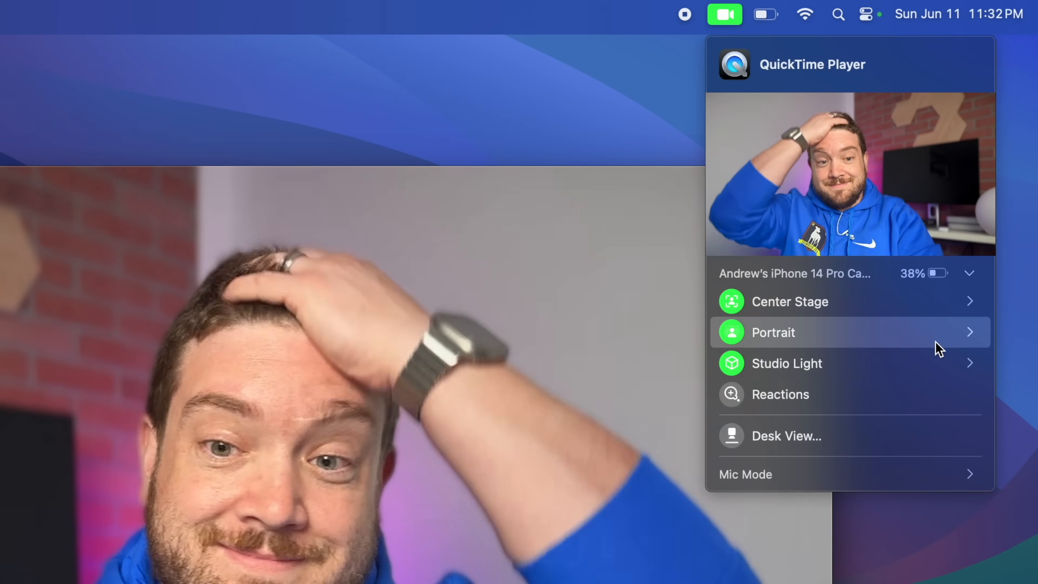
{"action": "left_click", "coordinate": [773, 332]}
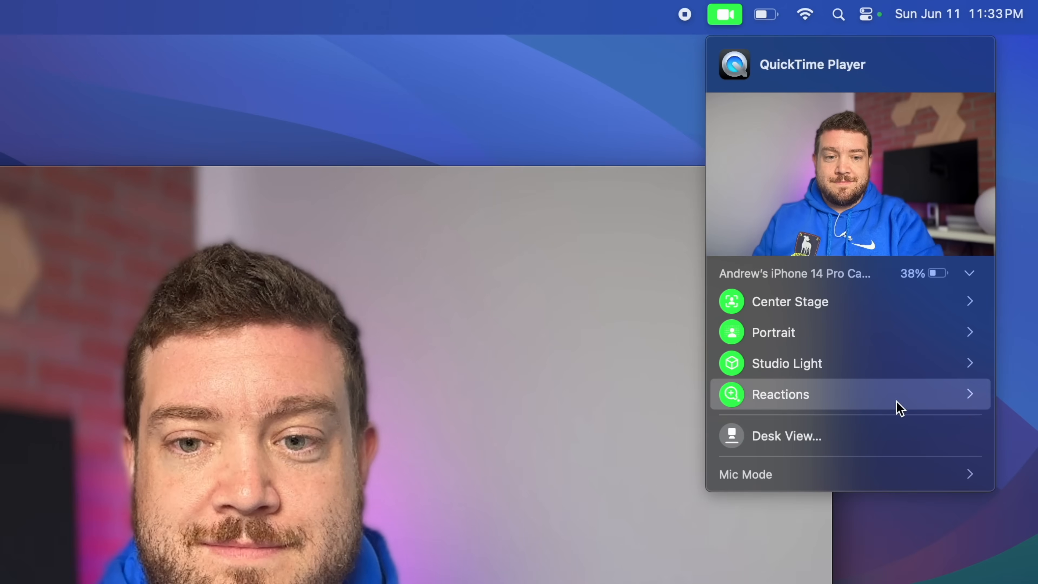
{"action": "left_click", "coordinate": [779, 394]}
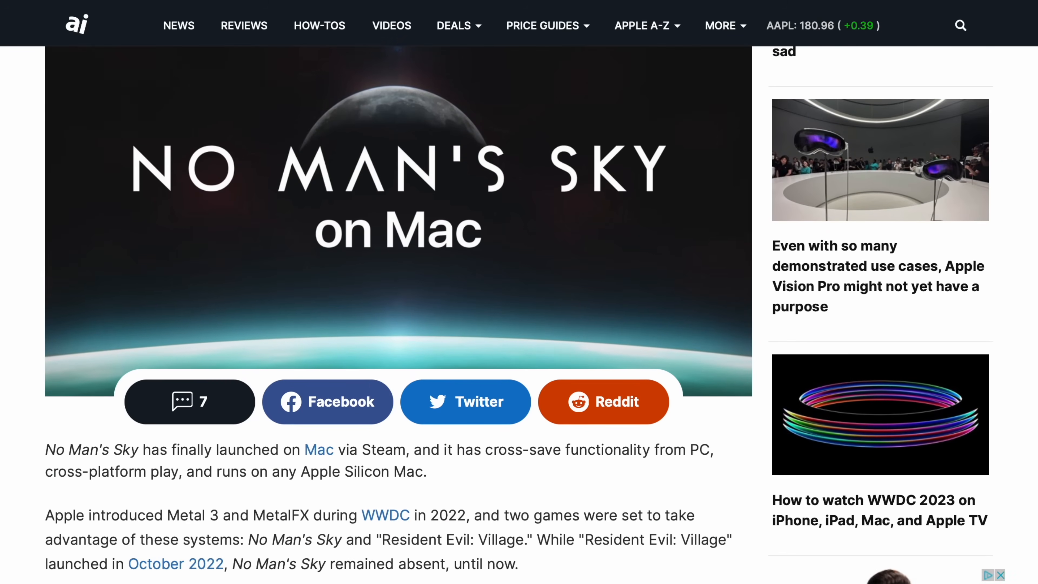
Scroll through AppleInsider's No Man's Sky and Death Stranding Mac articles
{"action": "scroll", "scroll_direction": "down", "scroll_amount": 3}
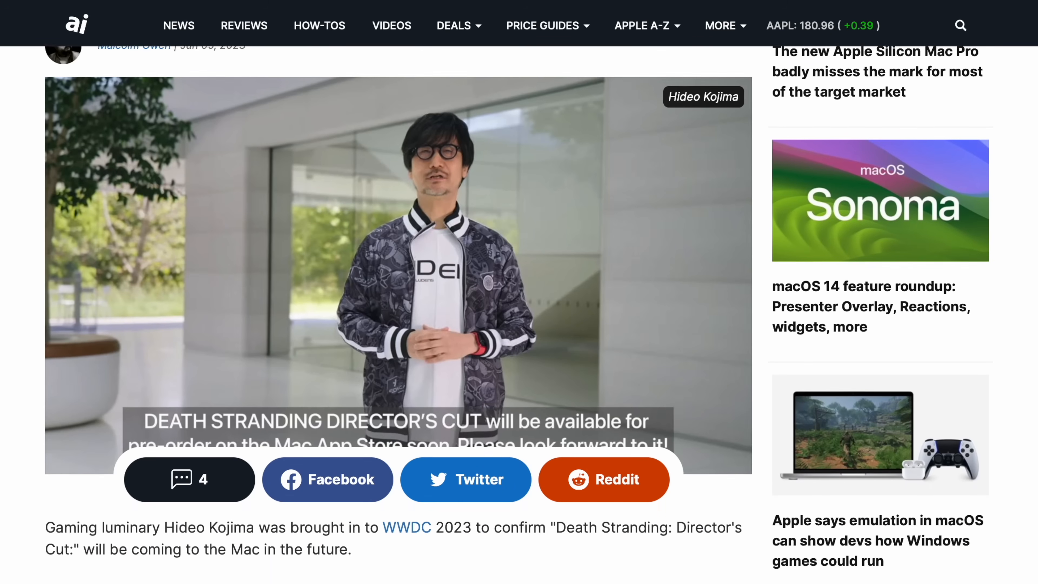
{"action": "scroll", "scroll_direction": "down", "scroll_amount": 3}
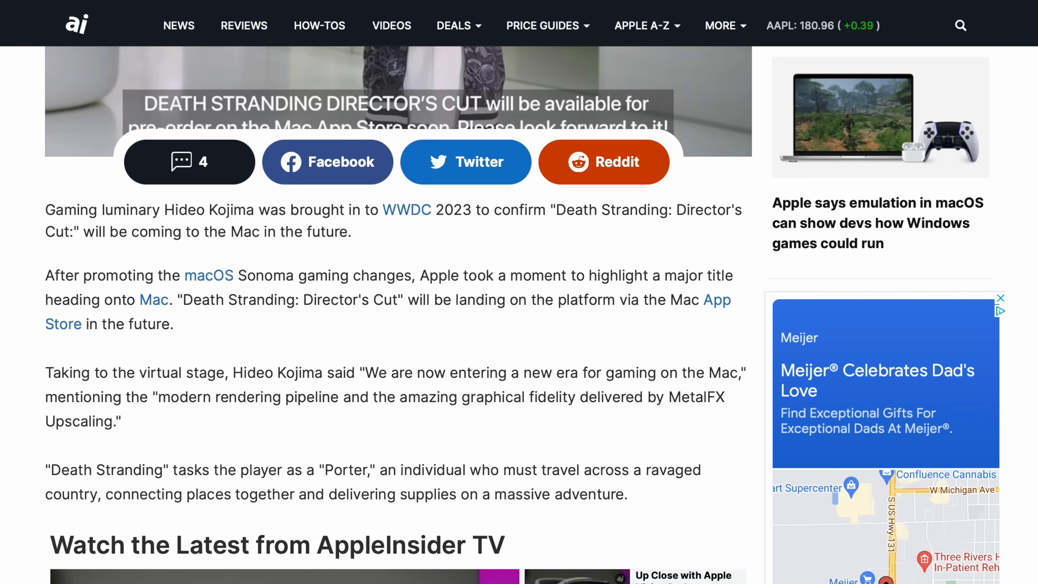
{"action": "scroll", "scroll_direction": "down", "scroll_amount": 3}
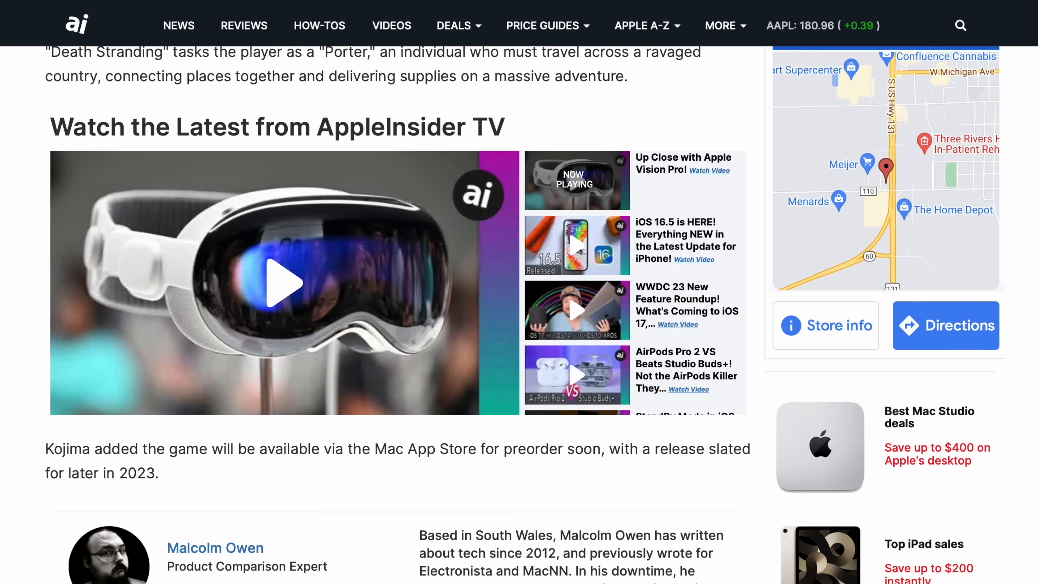
{"action": "scroll", "scroll_direction": "down", "scroll_amount": 3}
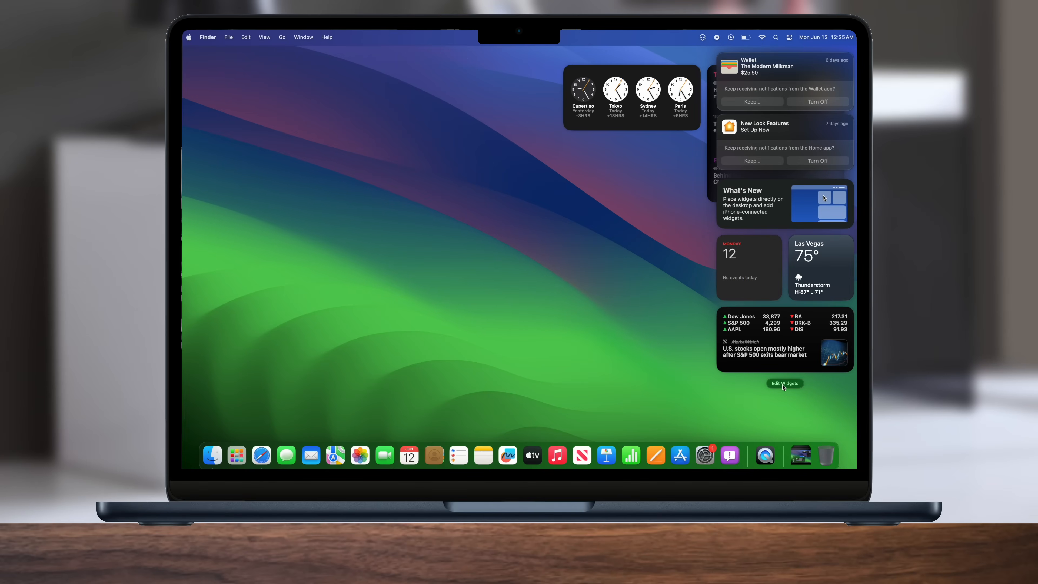
Open the widget gallery and browse the Apollo and AppleInsider widget sets
{"action": "left_click", "coordinate": [785, 383]}
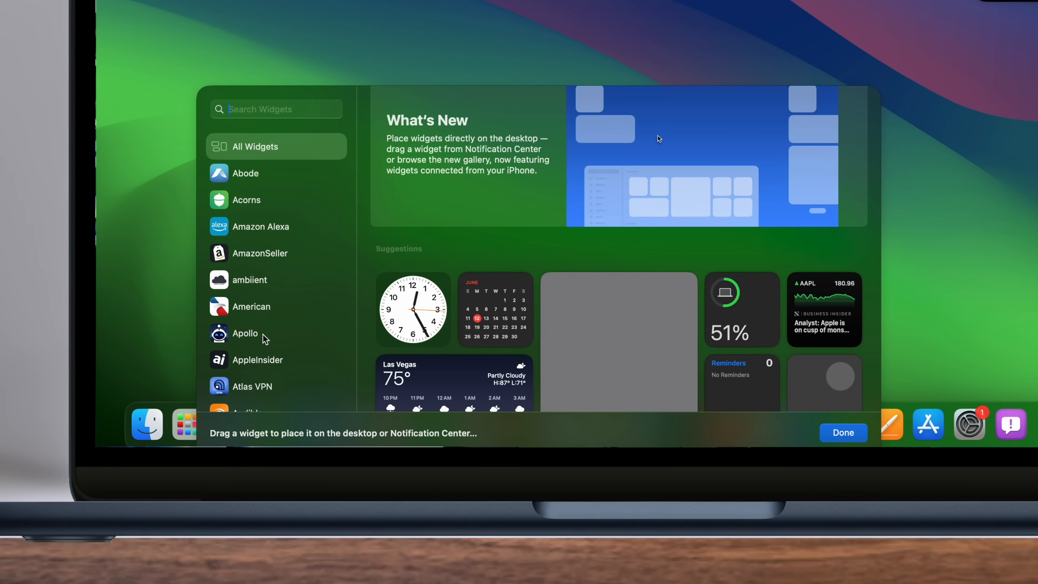
{"action": "left_click", "coordinate": [245, 333]}
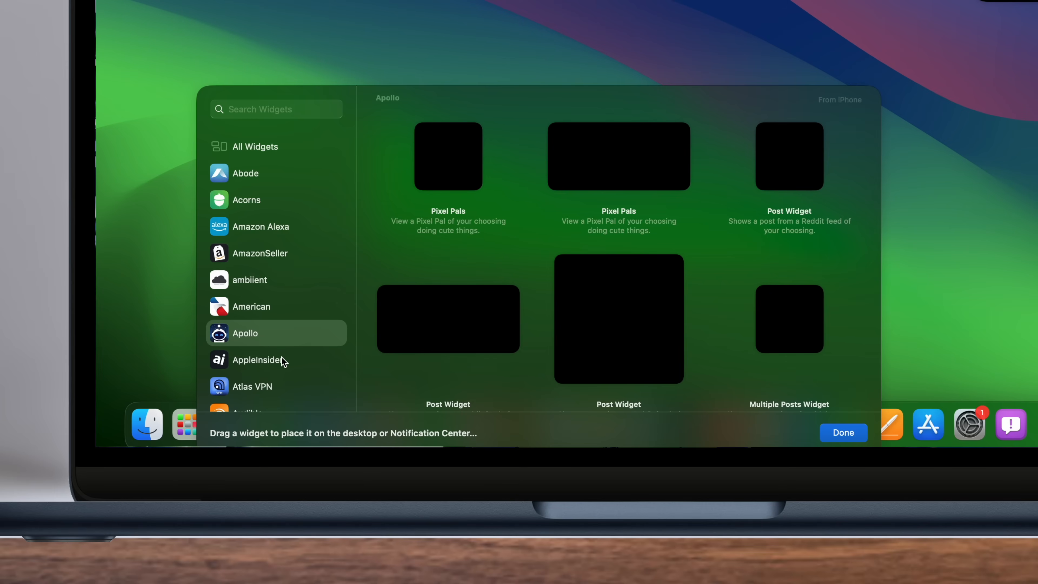
{"action": "left_click", "coordinate": [257, 359]}
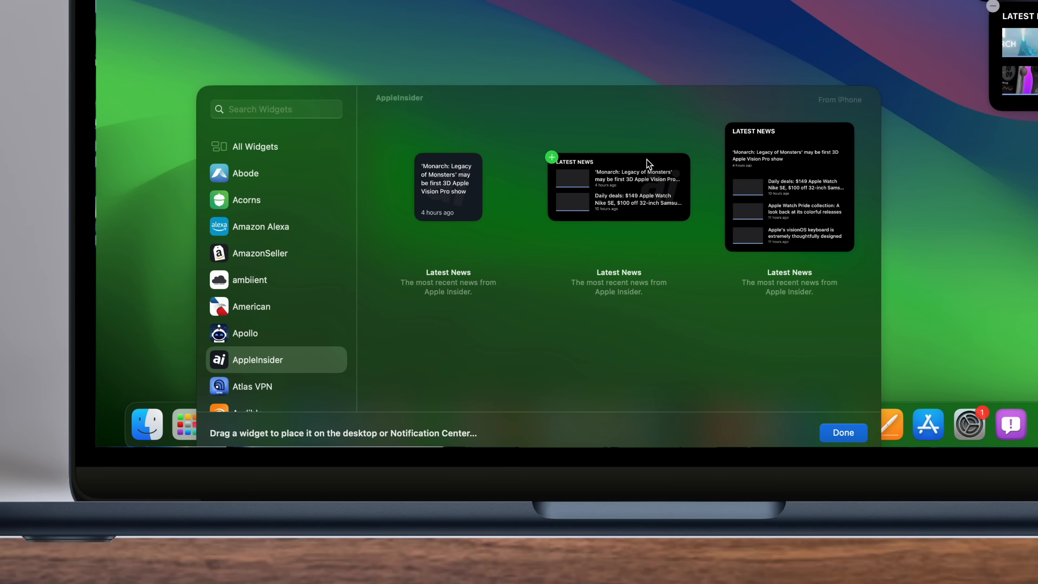
Add the AppleInsider Latest News and Dexcom G6 widgets to the desktop and close the gallery
{"action": "scroll", "scroll_direction": "down", "scroll_amount": 3}
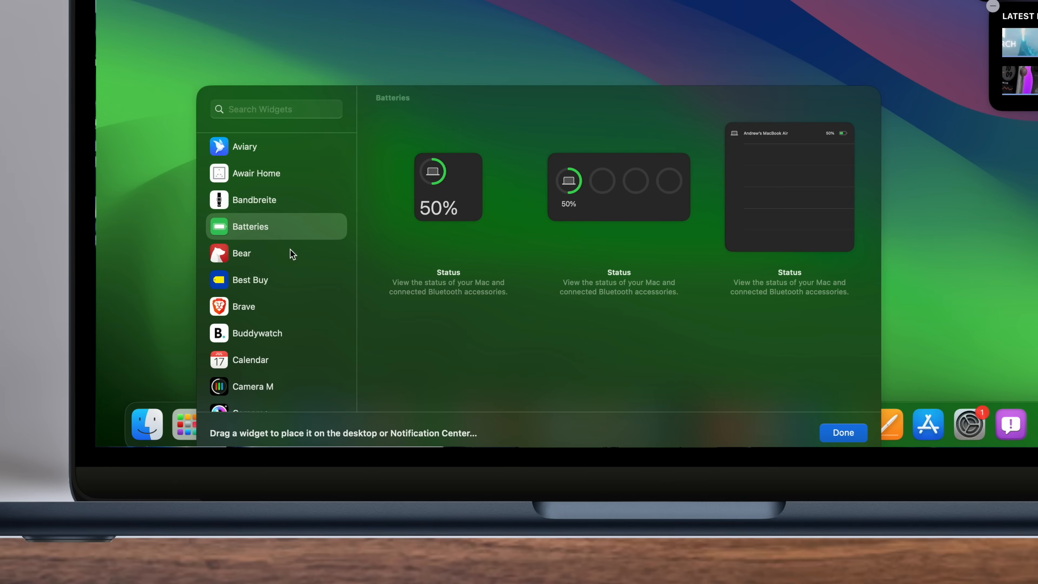
{"action": "scroll", "scroll_direction": "down", "scroll_amount": 3}
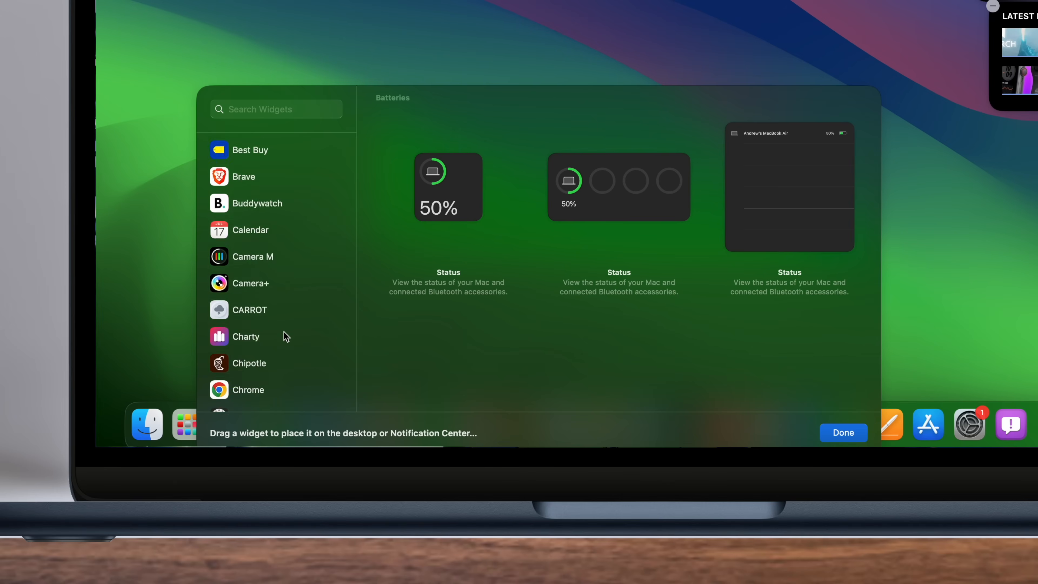
{"action": "scroll", "scroll_direction": "down", "scroll_amount": 3}
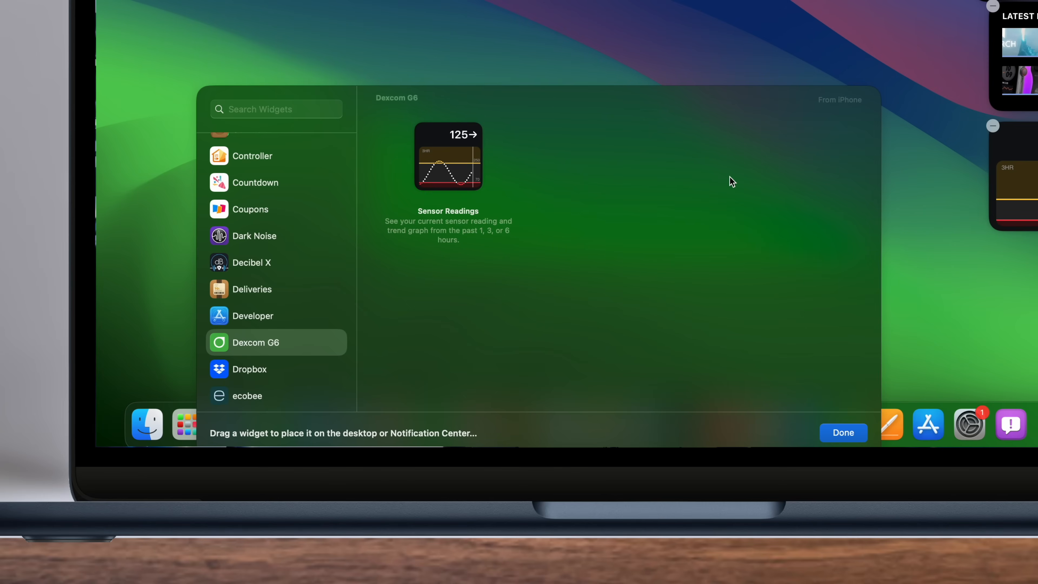
{"action": "mouse_move", "coordinate": [820, 44]}
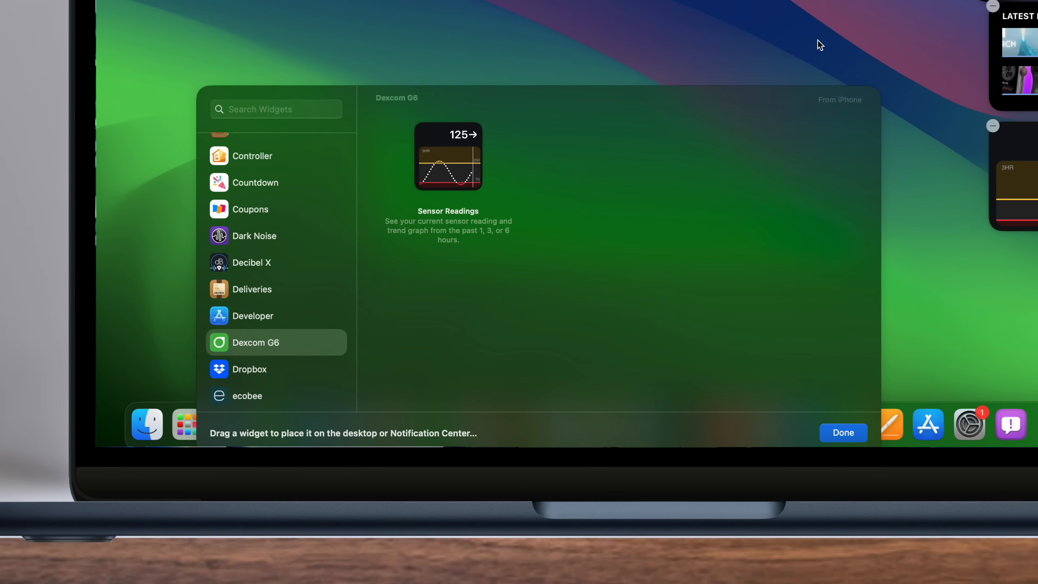
{"action": "left_click", "coordinate": [843, 433]}
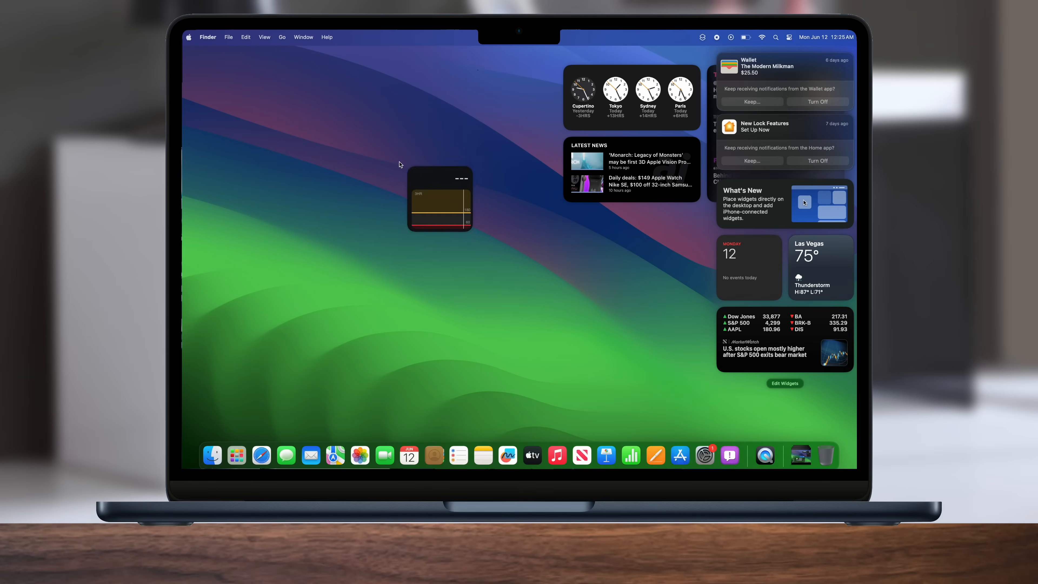
Move the Dexcom sensor readings widget to the upper-left area of the desktop
{"action": "left_click_drag", "start_coordinate": [439, 199], "coordinate": [228, 91]}
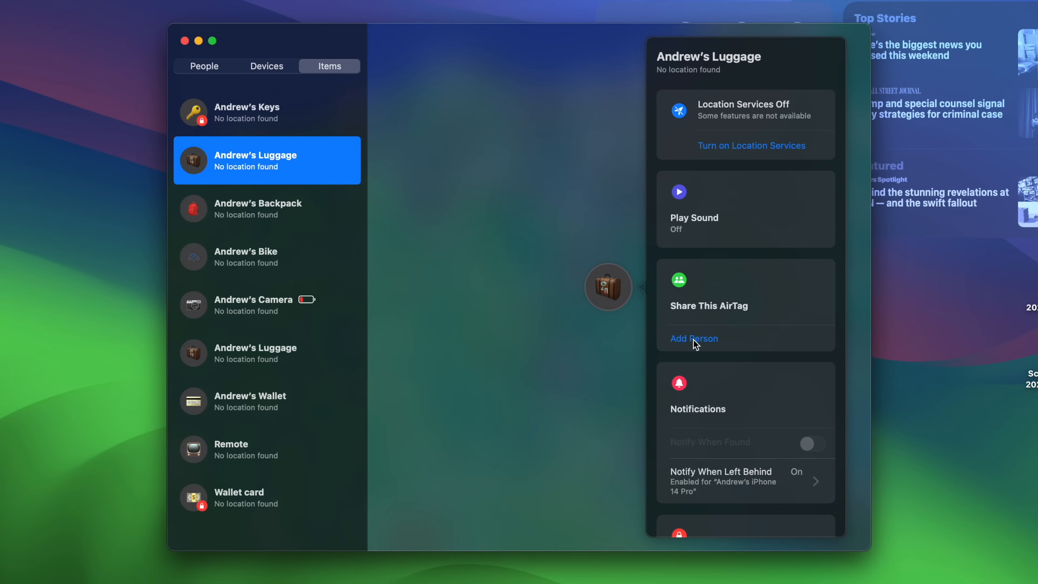
Start sharing the luggage AirTag via Add Person, then dismiss the prompt with Not Now
{"action": "left_click", "coordinate": [694, 338]}
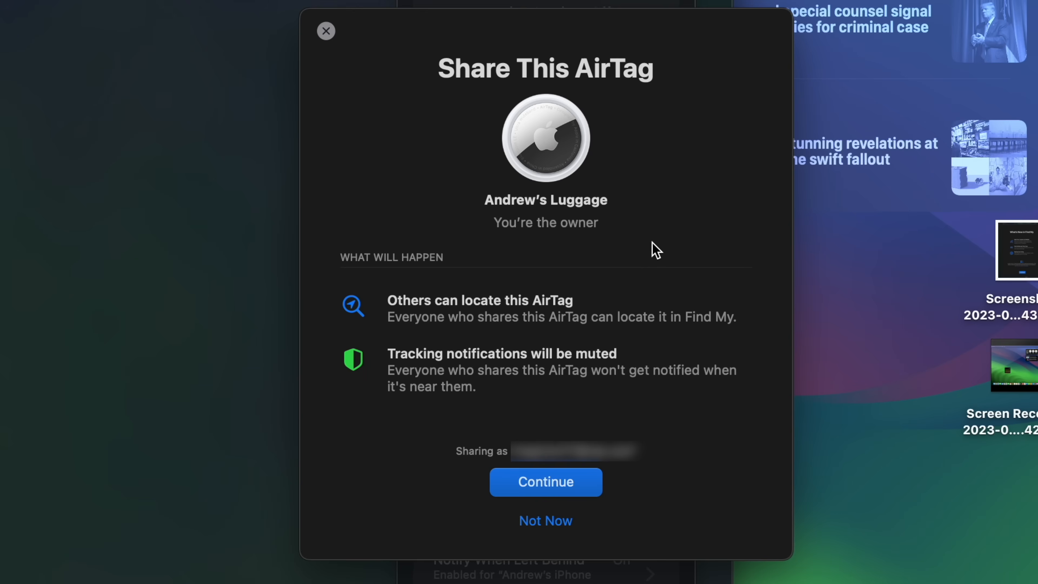
{"action": "mouse_move", "coordinate": [633, 357]}
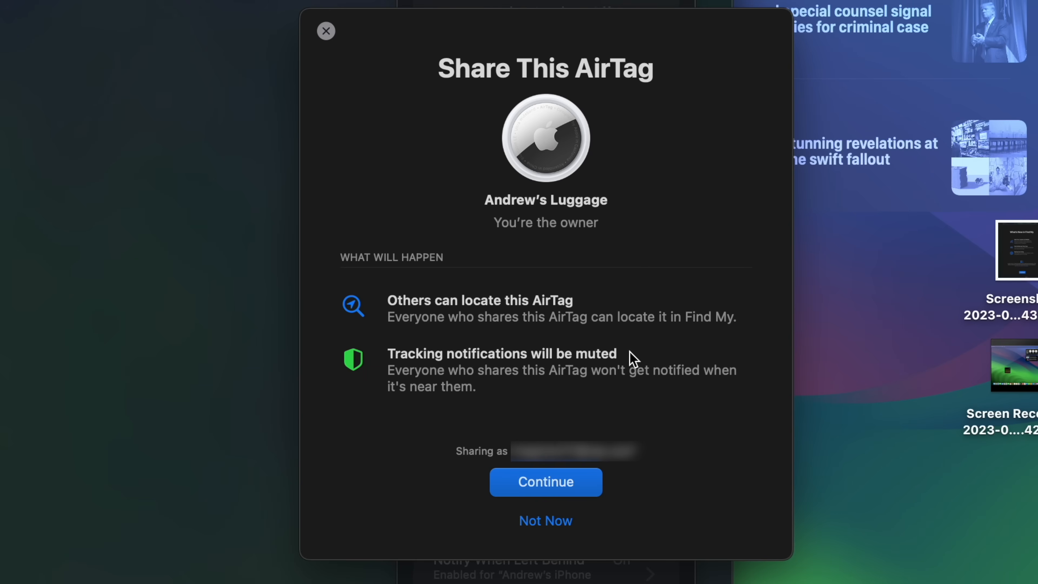
{"action": "mouse_move", "coordinate": [627, 548]}
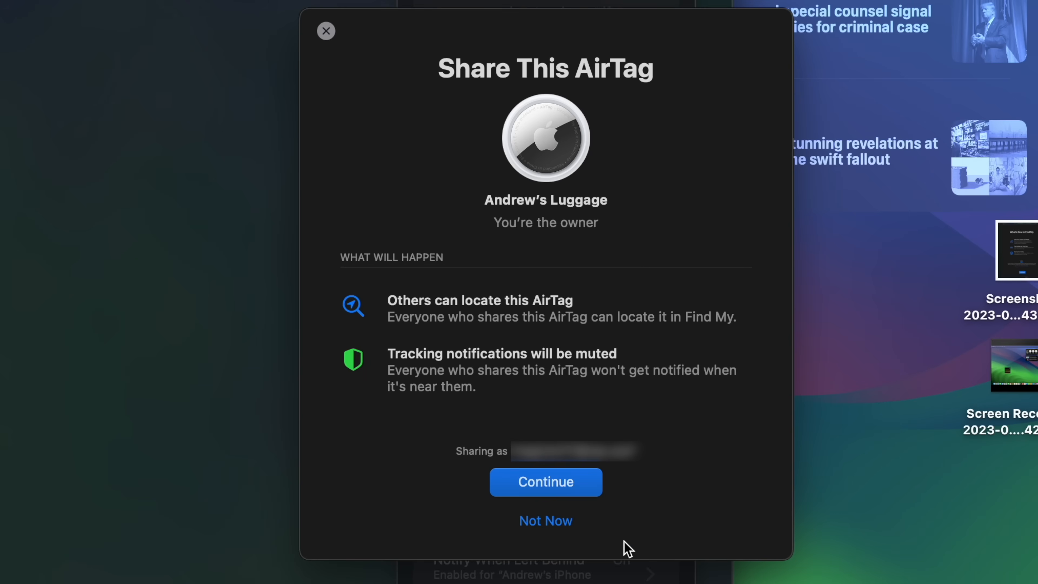
{"action": "mouse_move", "coordinate": [609, 539]}
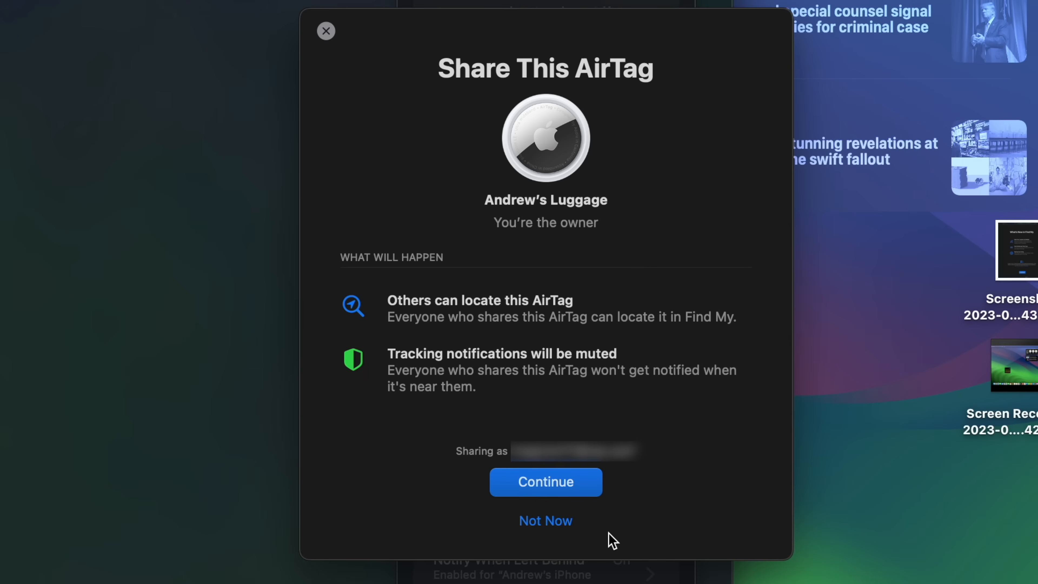
{"action": "left_click", "coordinate": [325, 30]}
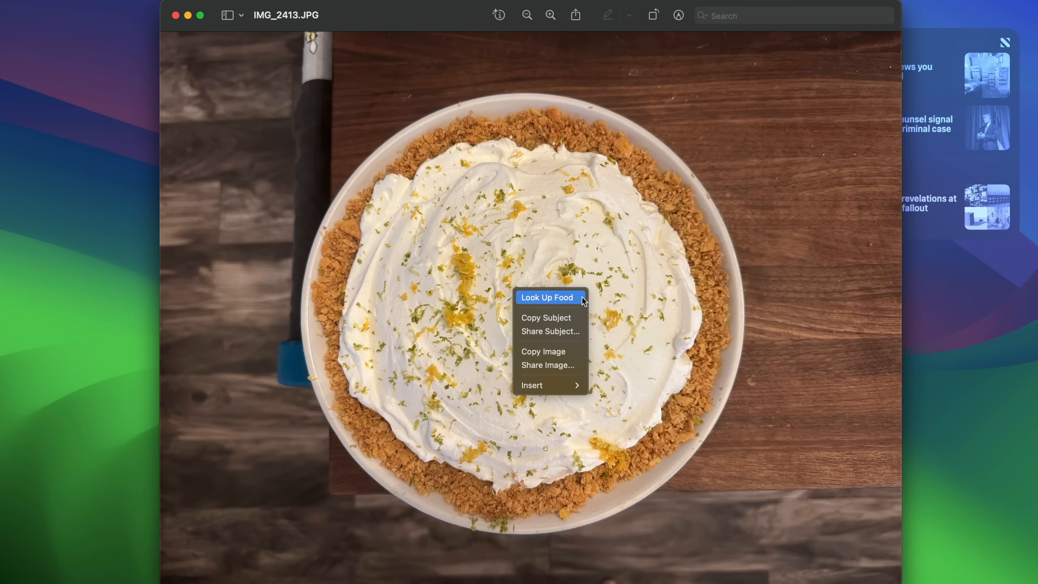
Use Look Up Food on the pie photo and browse another matching recipe result
{"action": "left_click", "coordinate": [548, 297]}
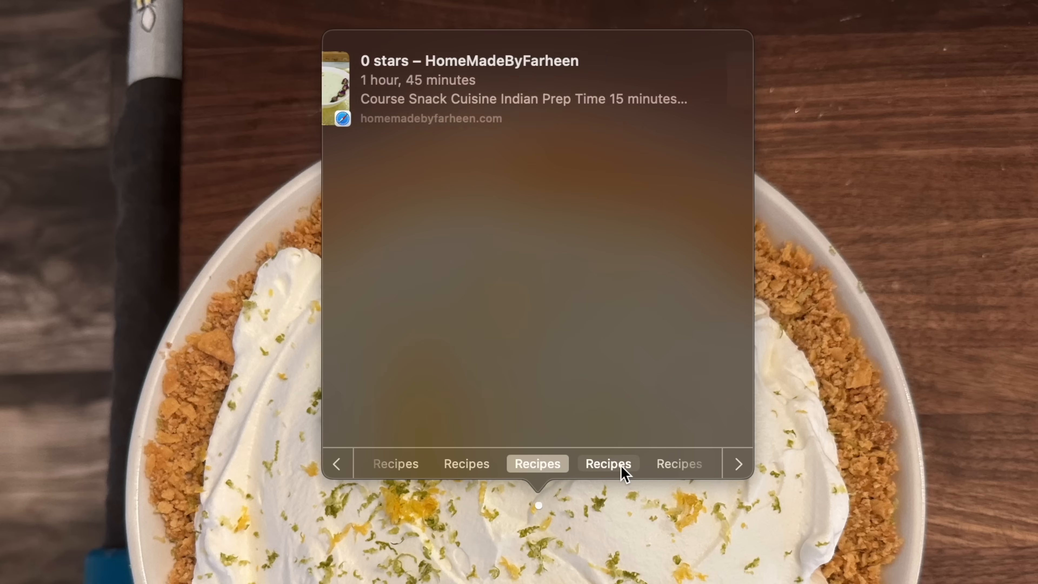
{"action": "left_click", "coordinate": [608, 464]}
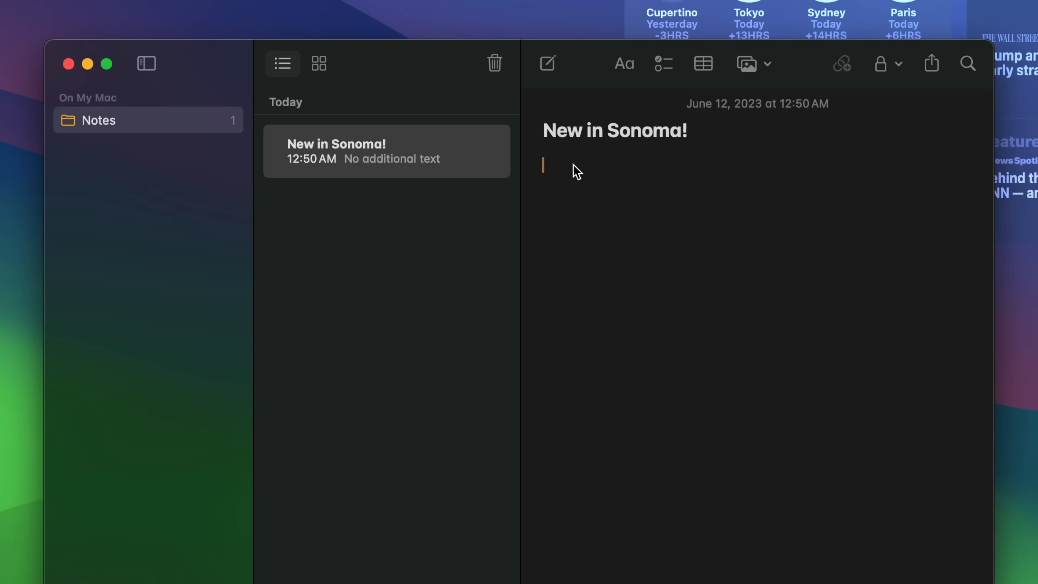
Write the body line "New and improved autocorrect in" under the note title
{"action": "type", "text": "New and improved"}
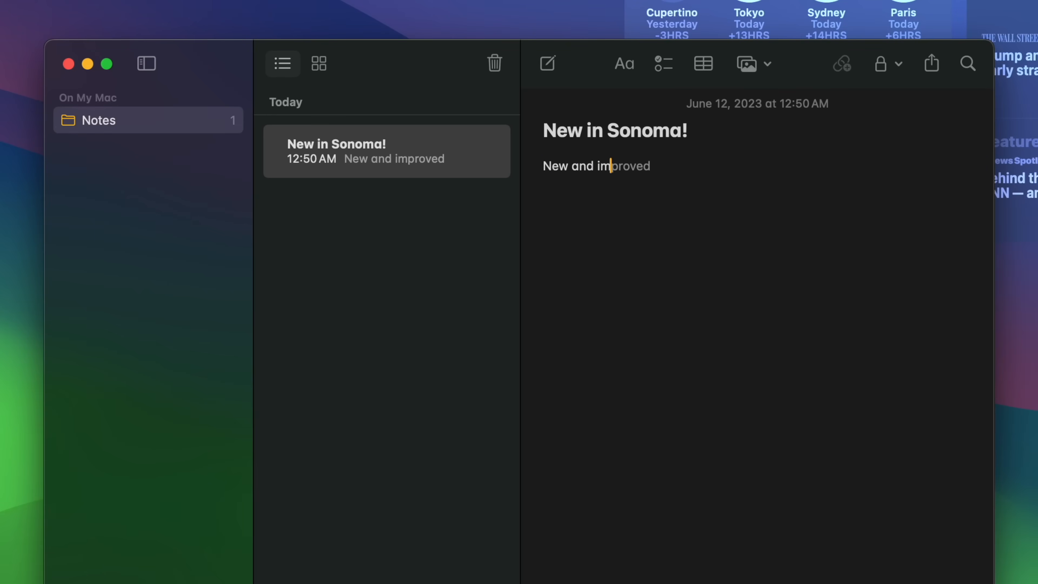
{"action": "type", "text": "auto"}
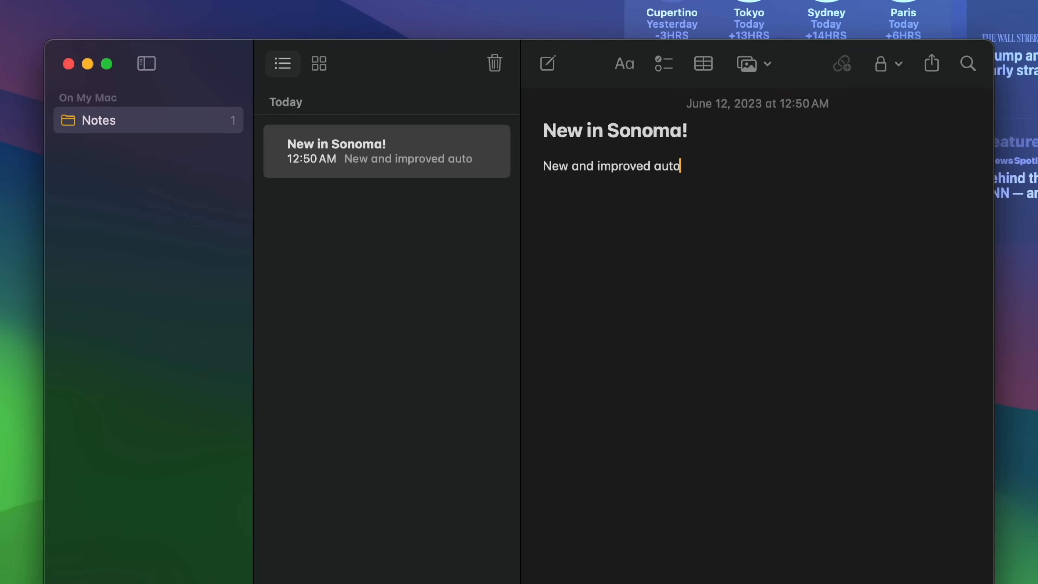
{"action": "type", "text": "correct in"}
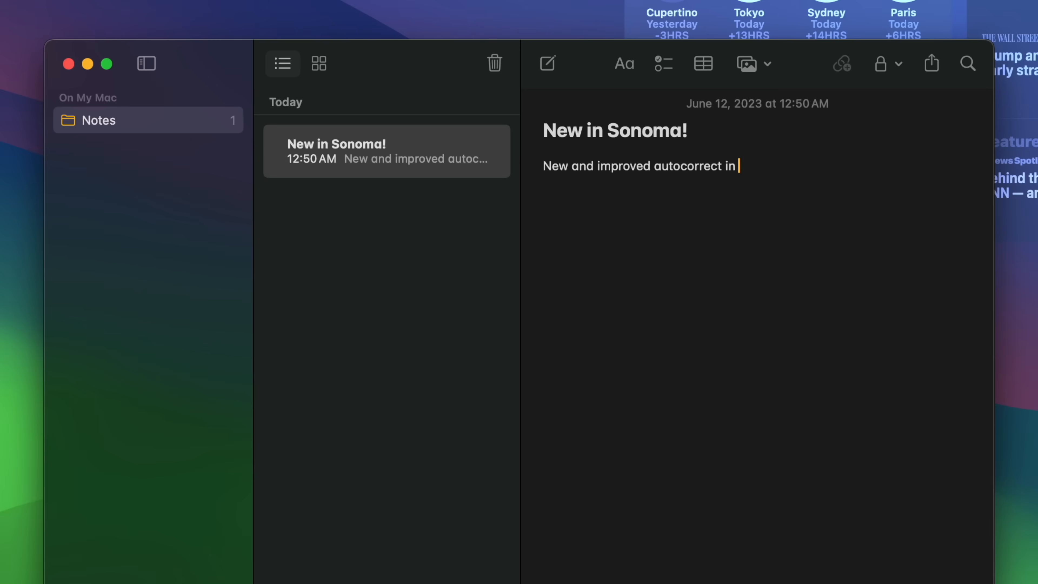